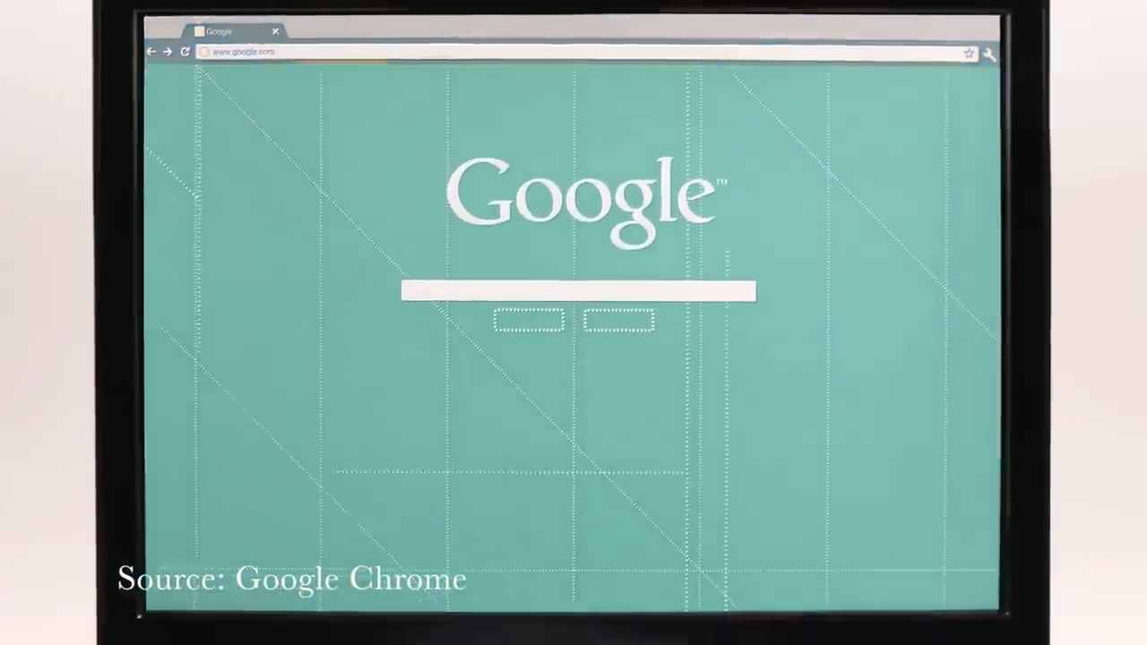
Step: Go to drive.google.com, sign in with the gmail.com account and password, and show the Google apps grid
type("drive.google.com")
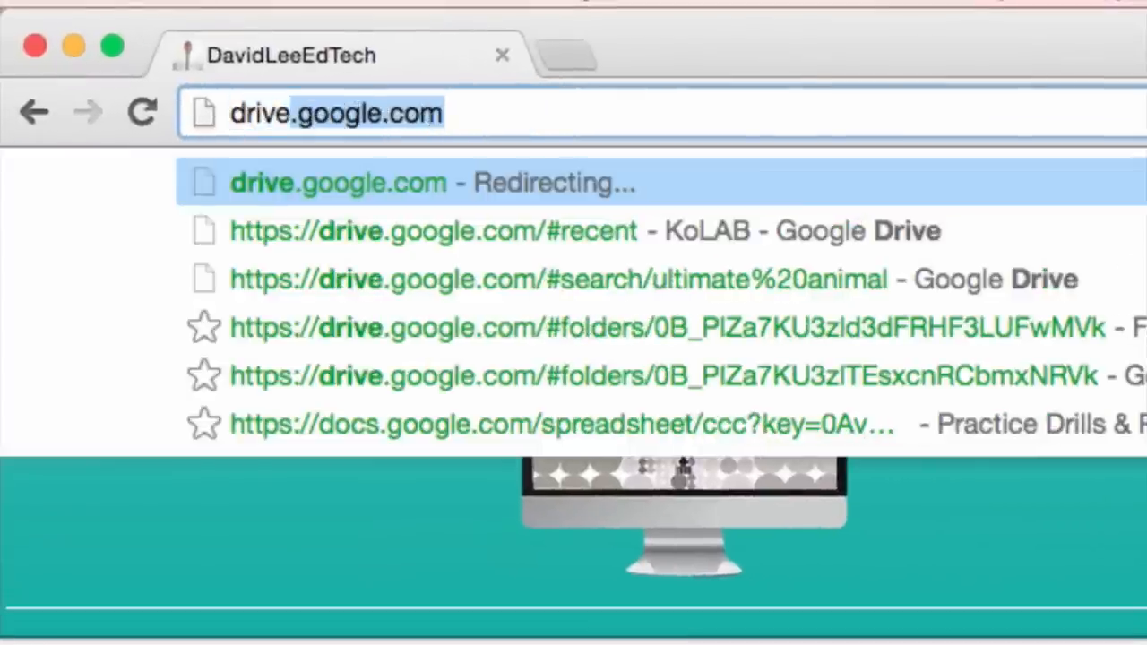
type("gmail.com")
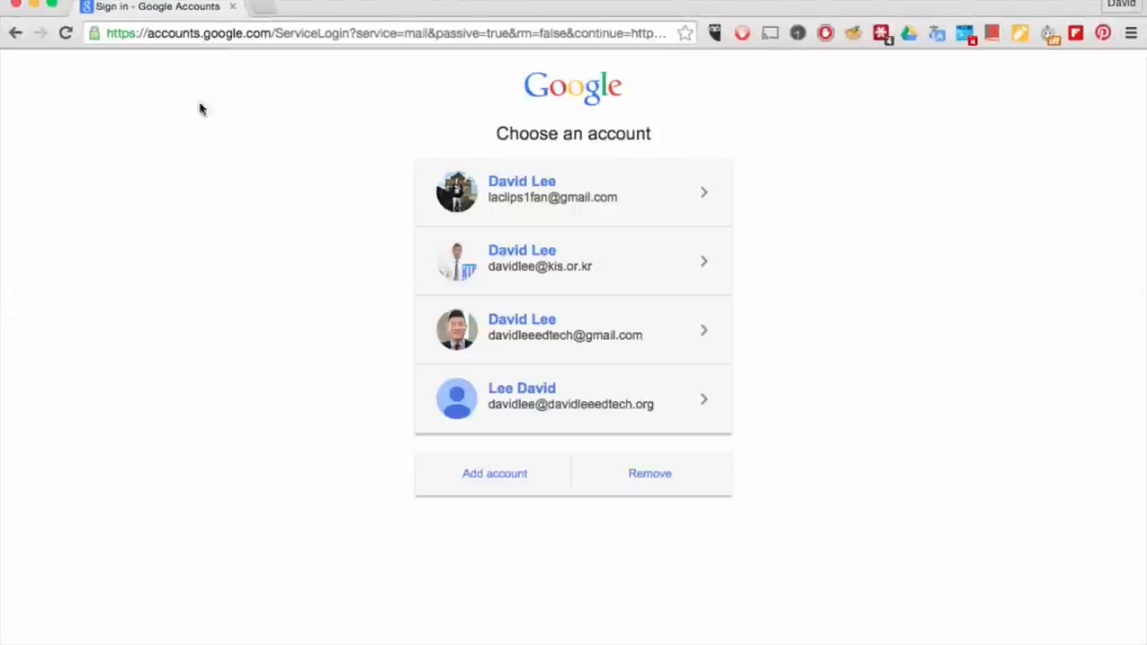
left_click(552, 190)
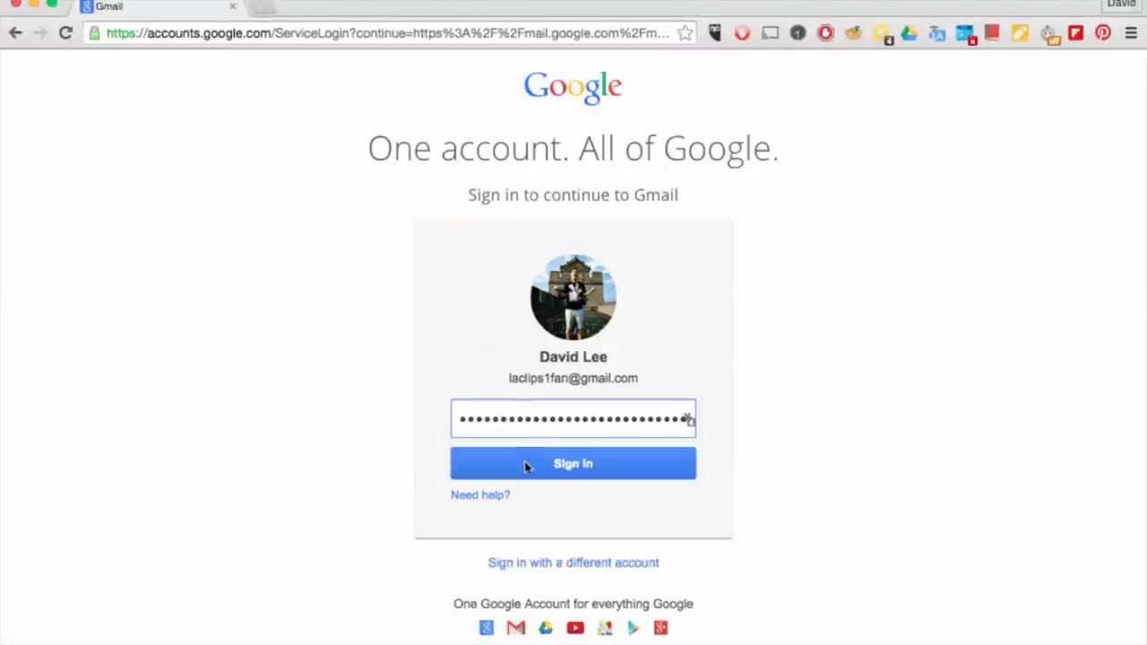
left_click(573, 462)
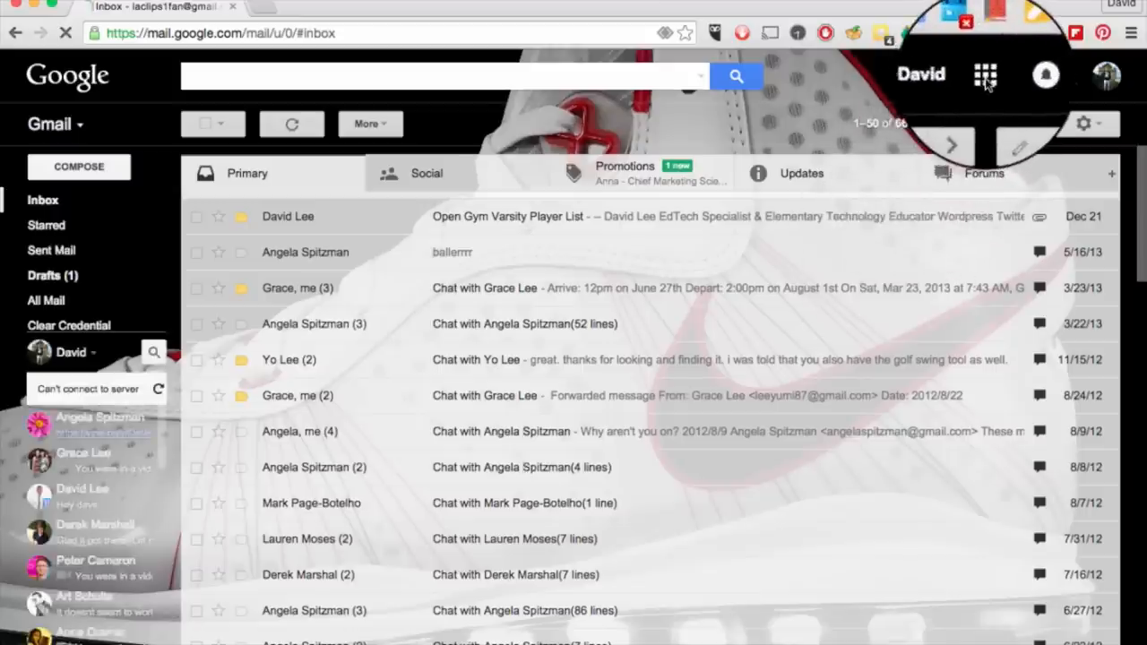
left_click(986, 76)
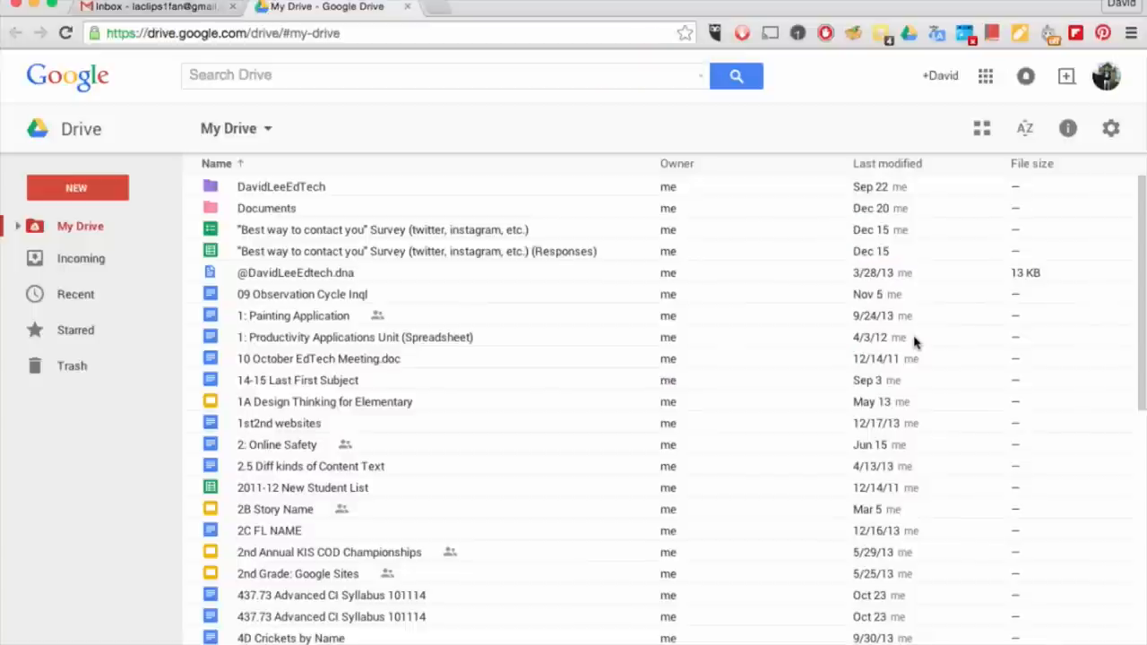
mouse_move(778, 323)
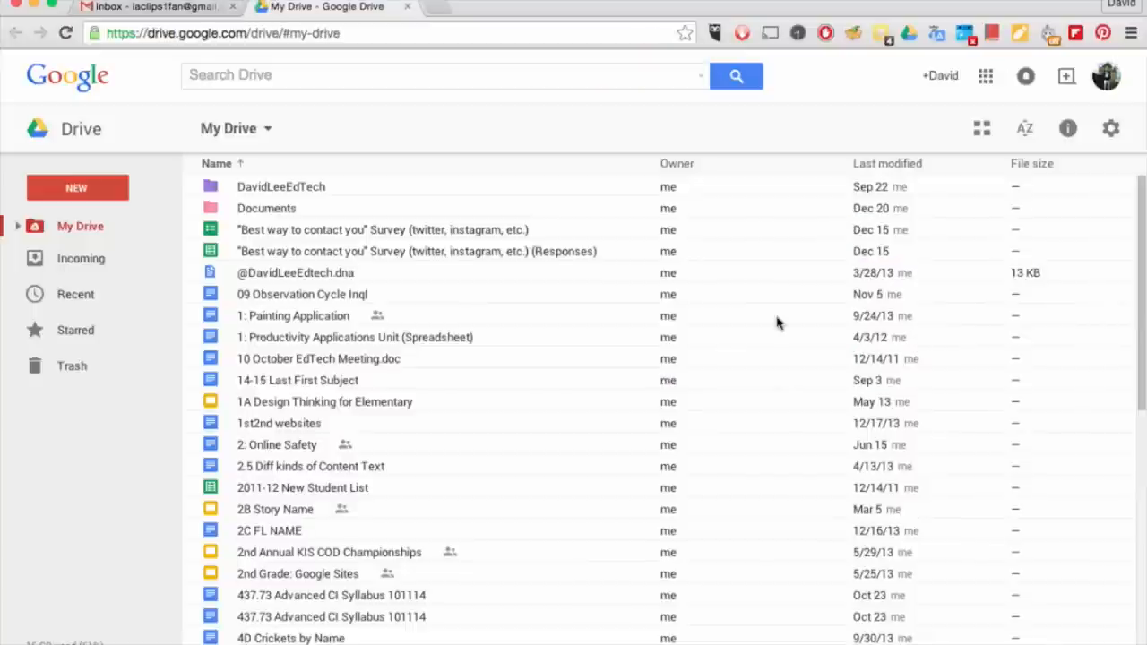
Step: Review the NEW menu options and narrow the browser so the desktop PDF can be dragged into Drive
left_click(77, 188)
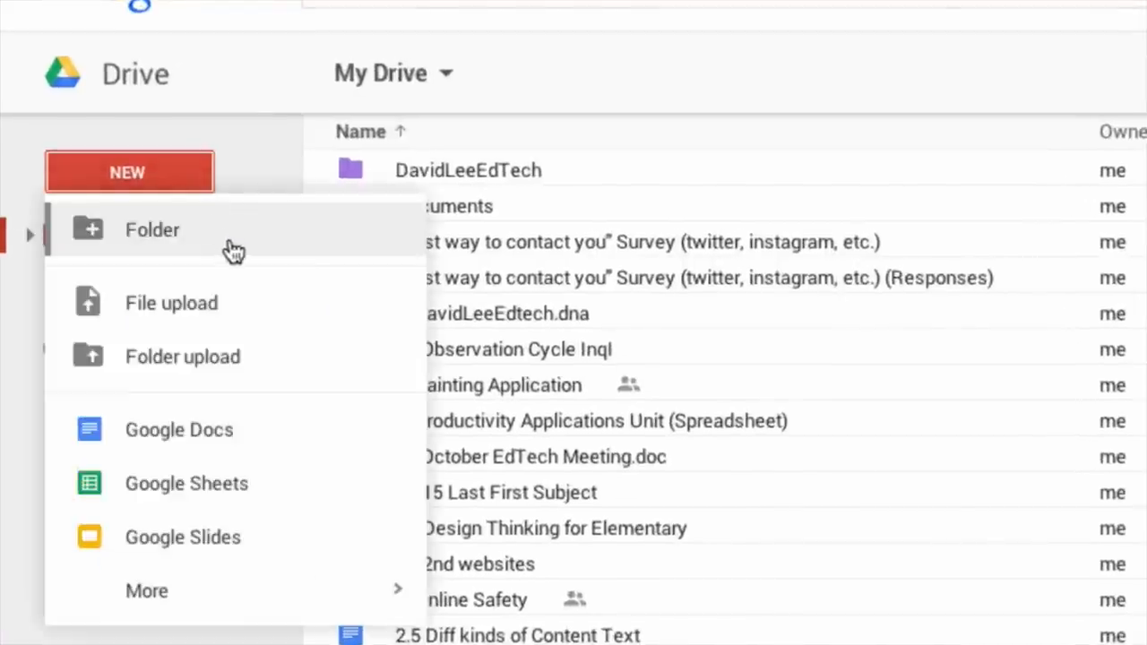
mouse_move(284, 301)
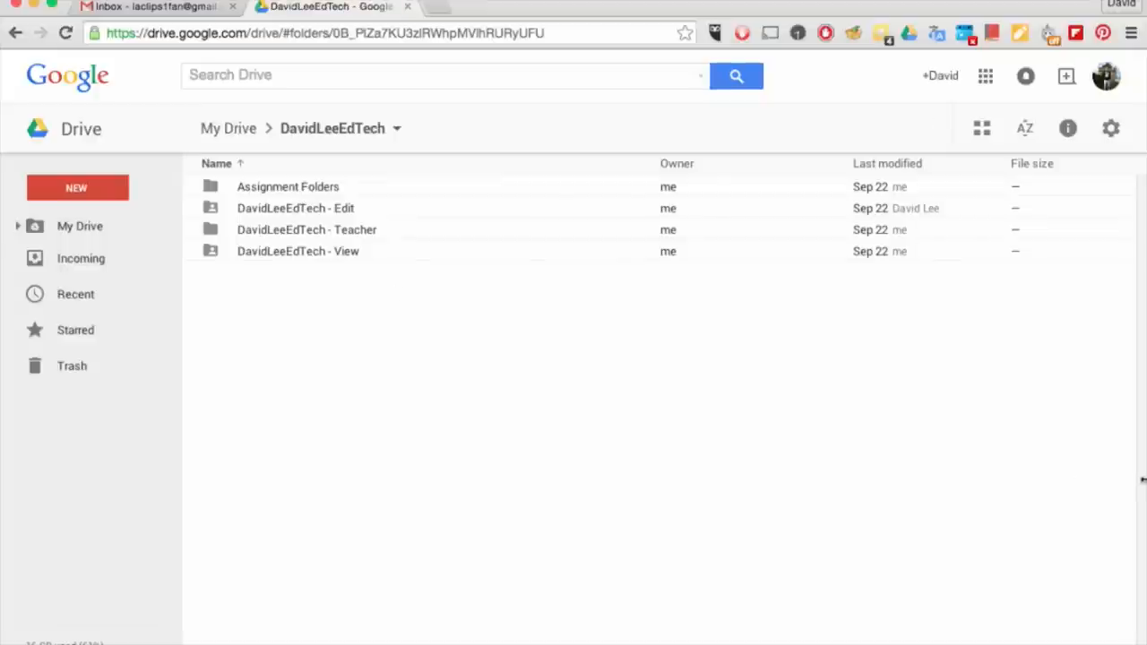
left_click_drag(994, 520, 484, 403)
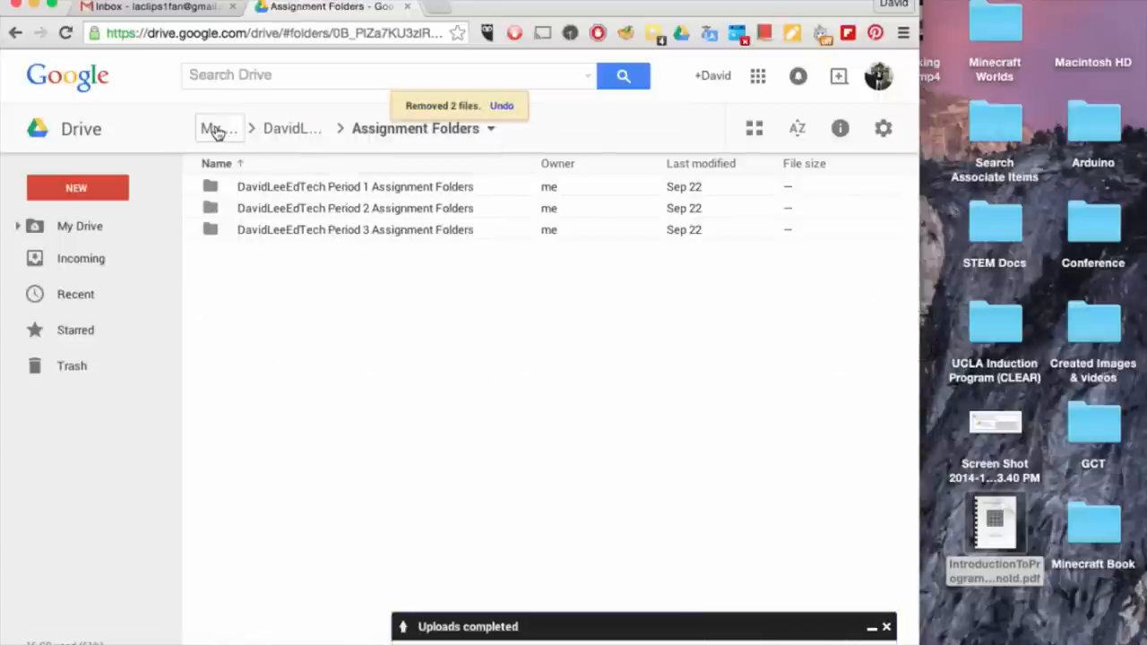
Step: Inside DavidLeeEdTech, create a Google Doc named Drive Tutorial and return to the folder
left_click(219, 129)
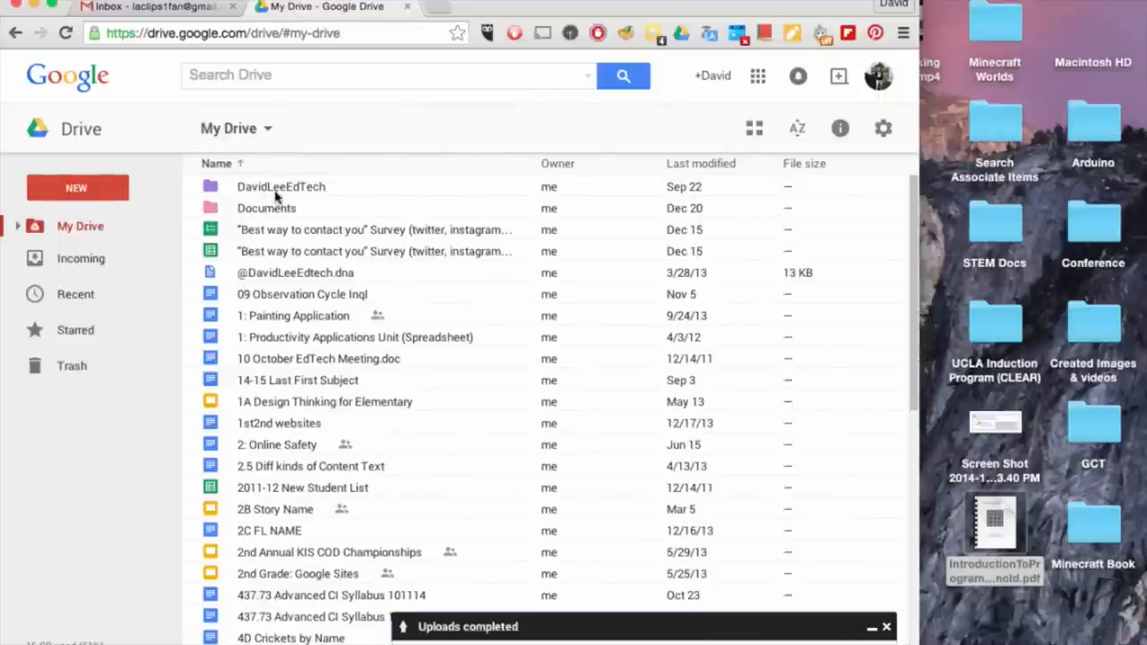
double_click(280, 187)
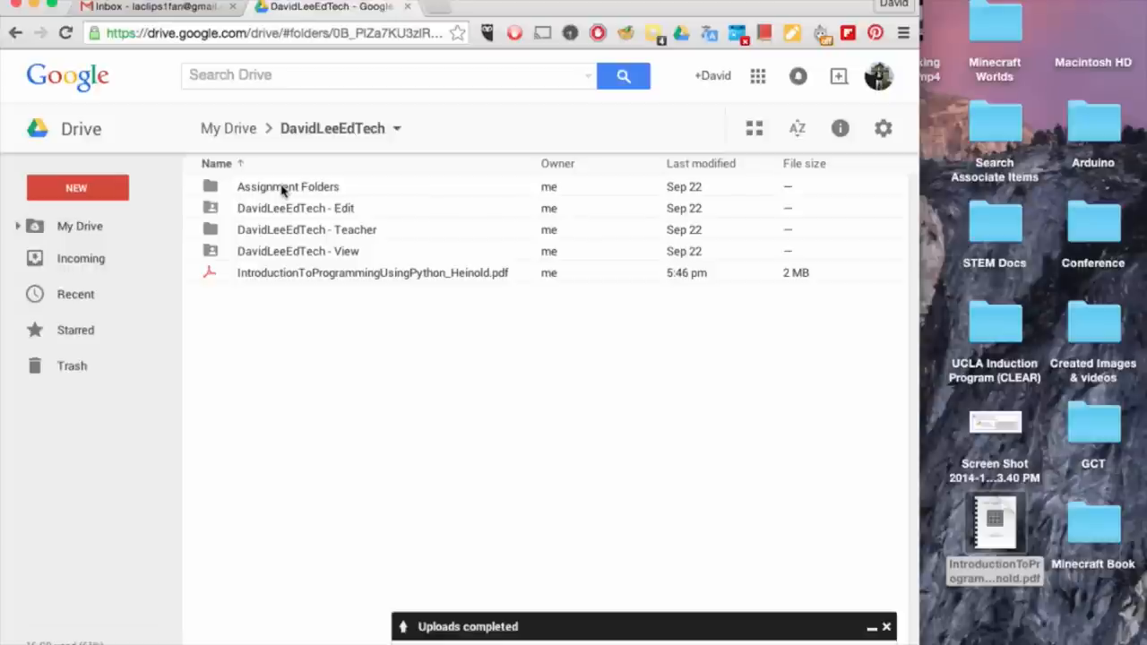
mouse_move(278, 301)
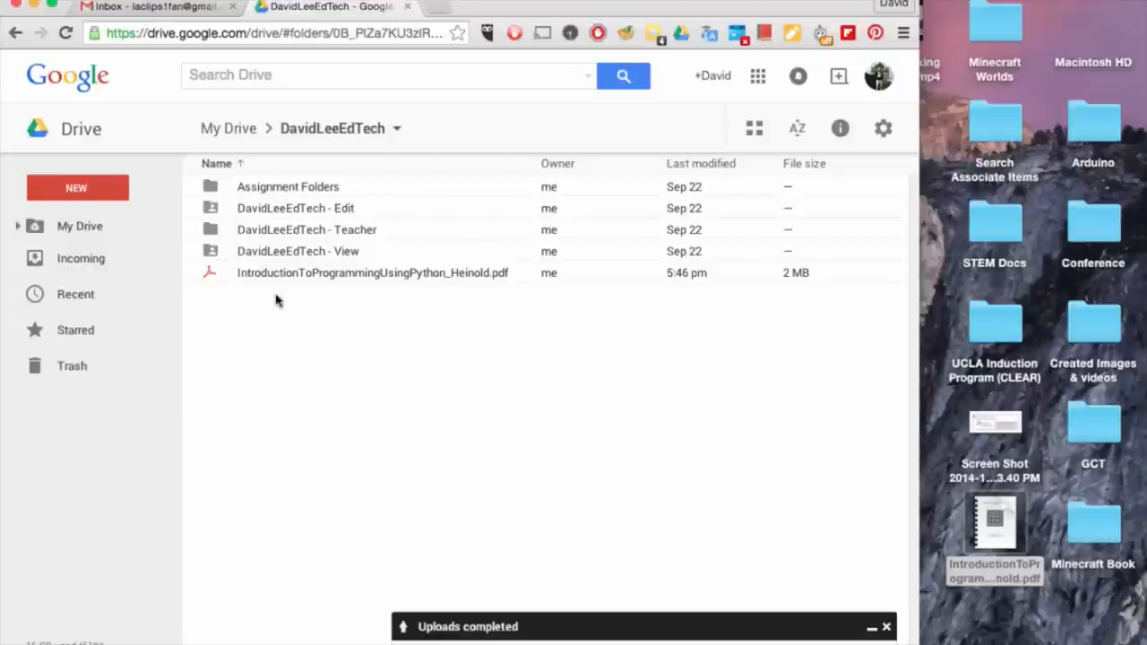
right_click(278, 301)
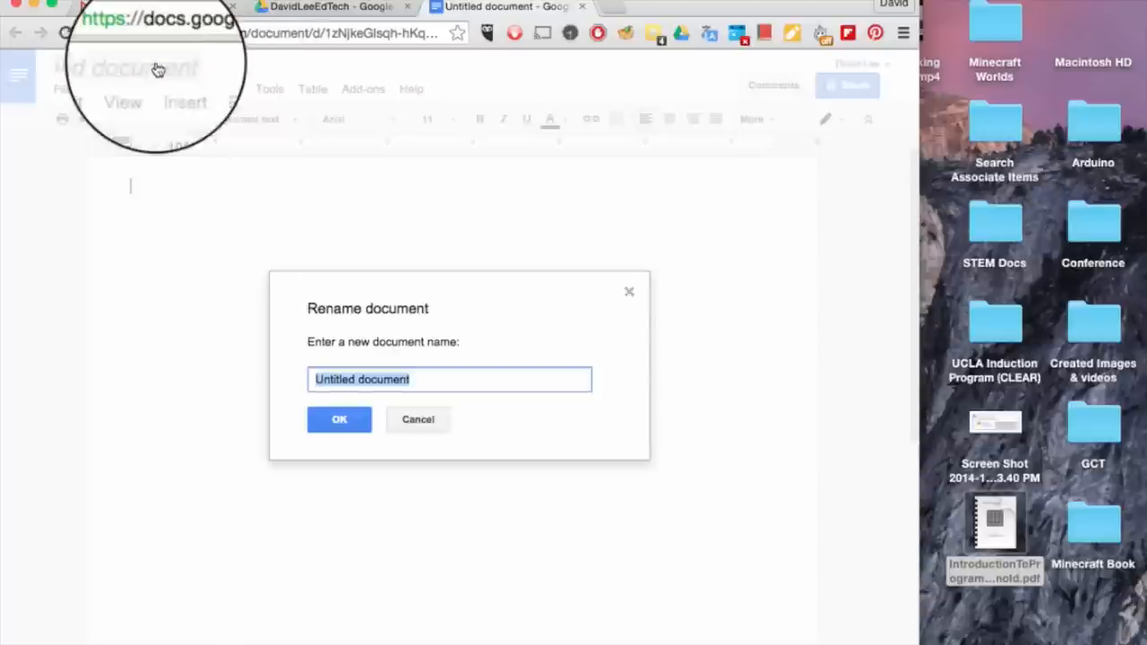
left_click(338, 420)
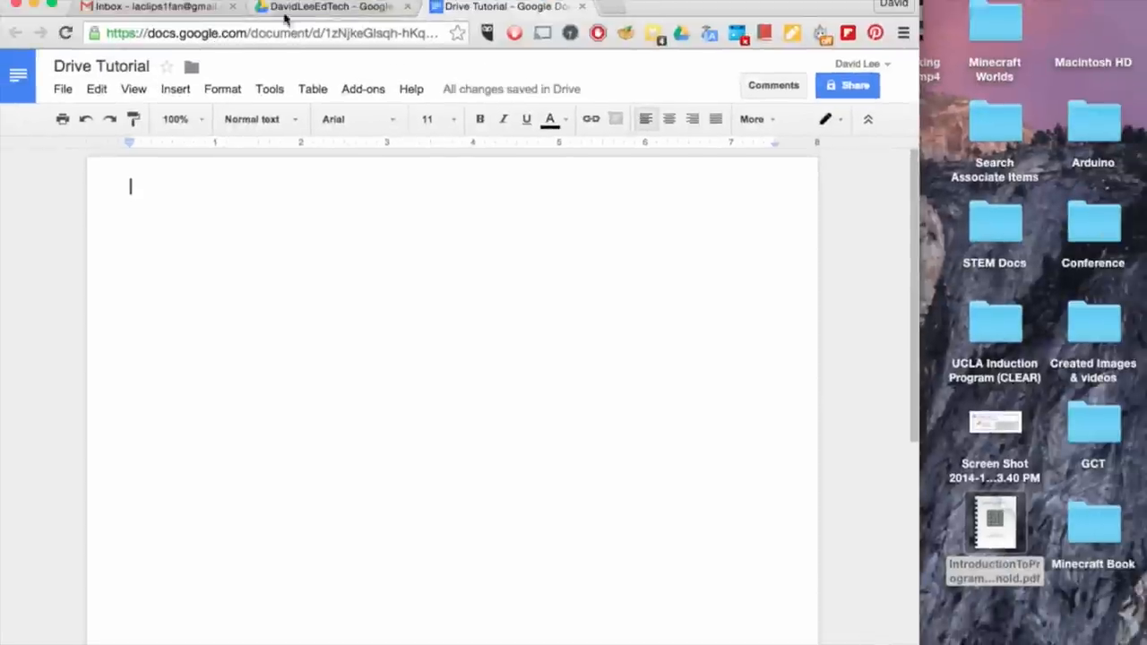
left_click(331, 7)
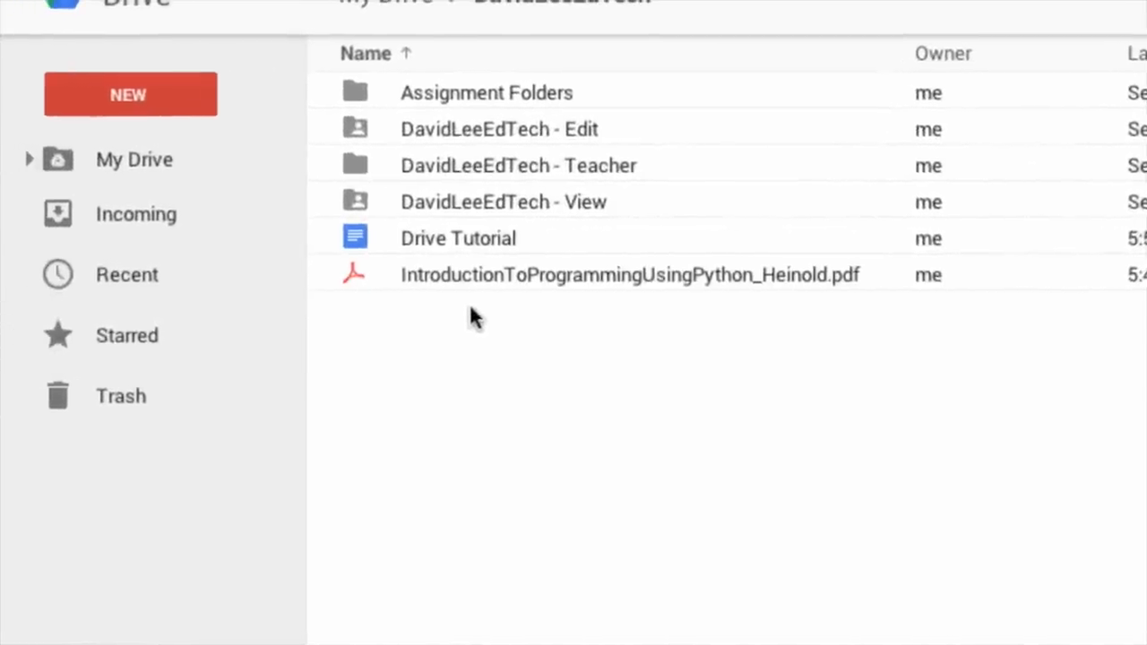
left_click(129, 93)
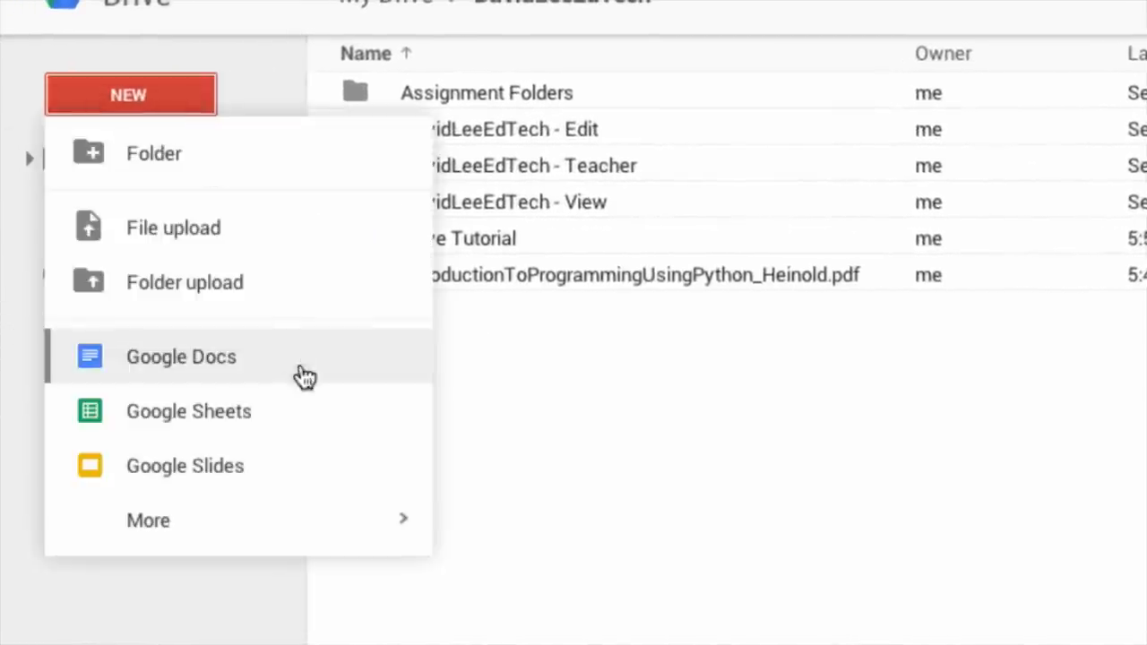
mouse_move(305, 421)
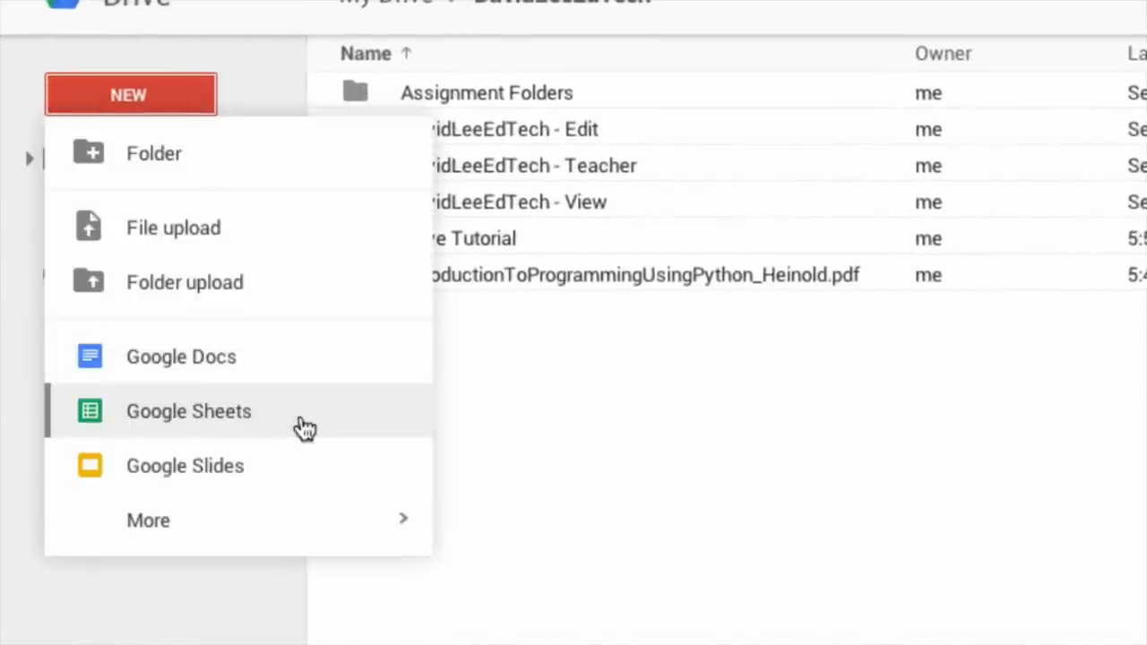
mouse_move(301, 488)
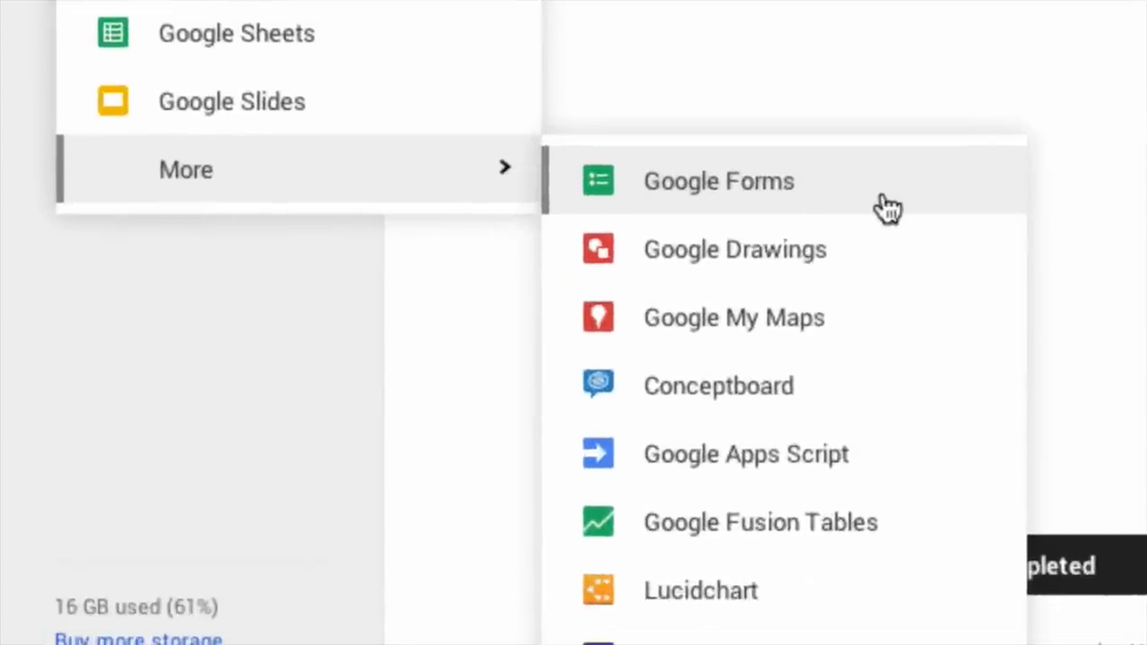
mouse_move(886, 268)
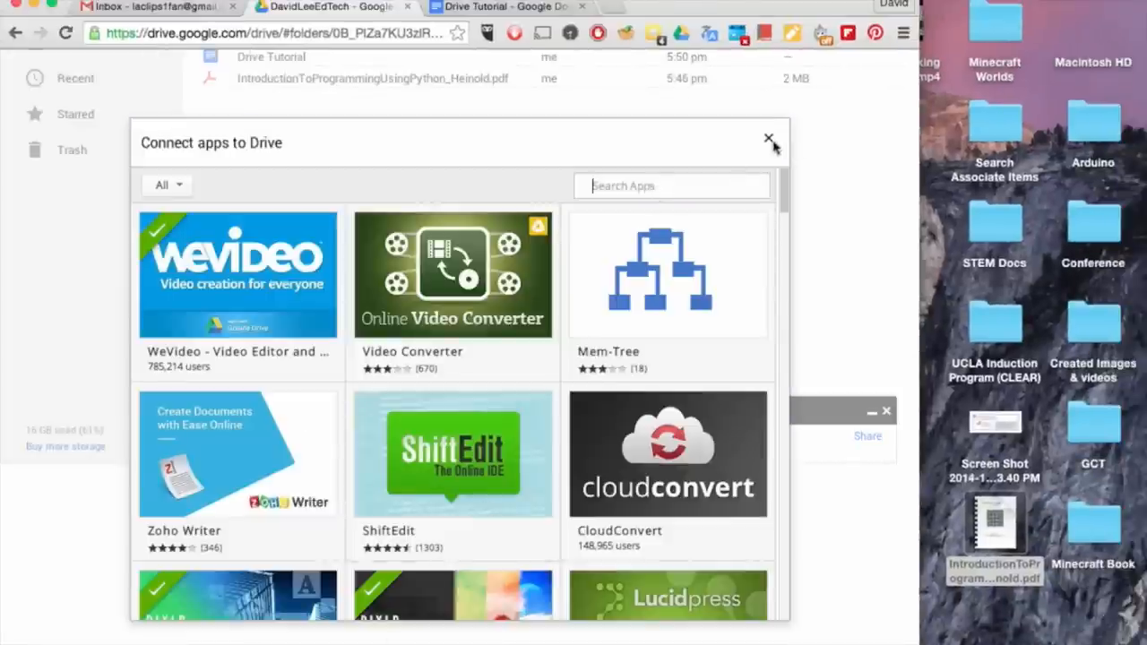
left_click(768, 140)
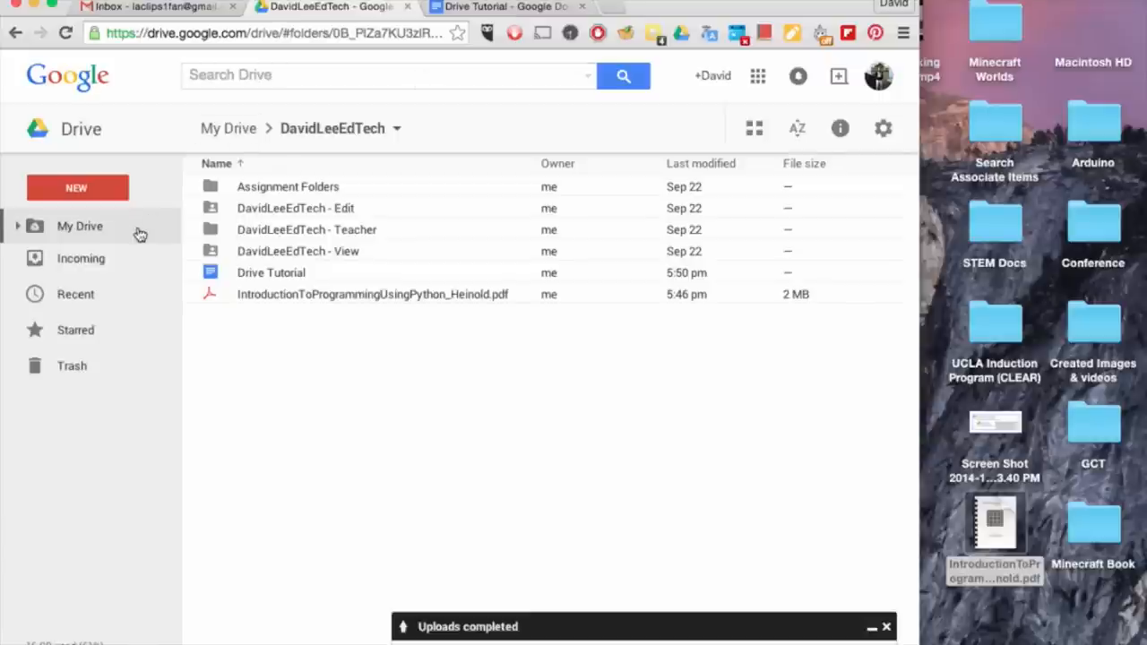
Step: Expand the My Drive tree to reveal Documents with Education, Personal and Work, and Work's subfolders
left_click(78, 225)
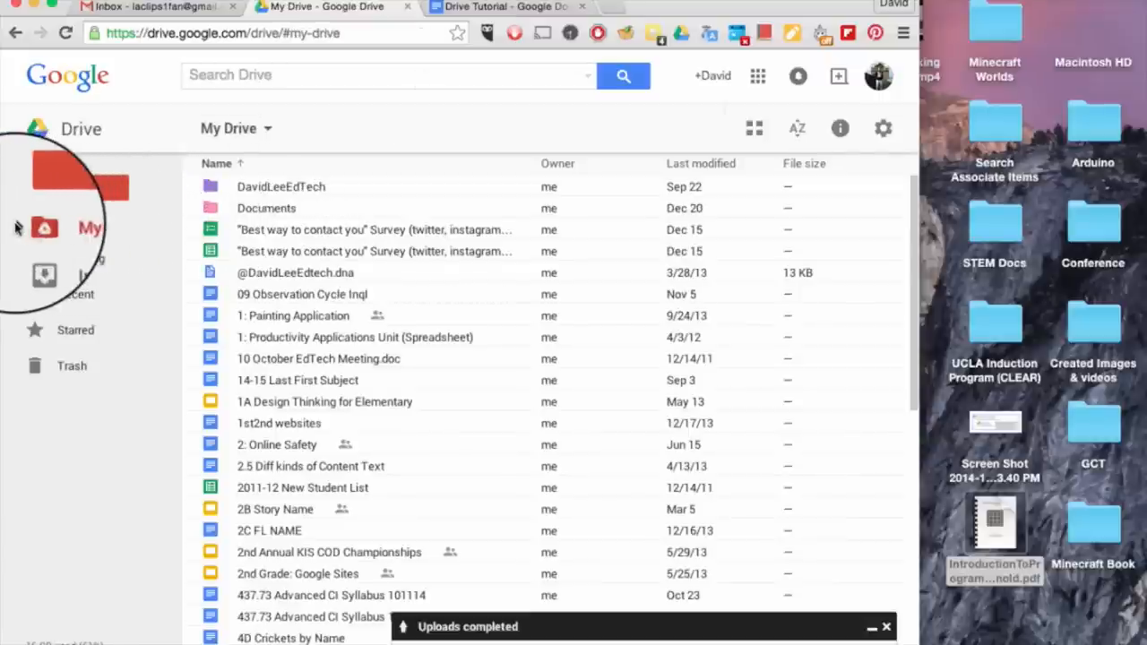
left_click(21, 226)
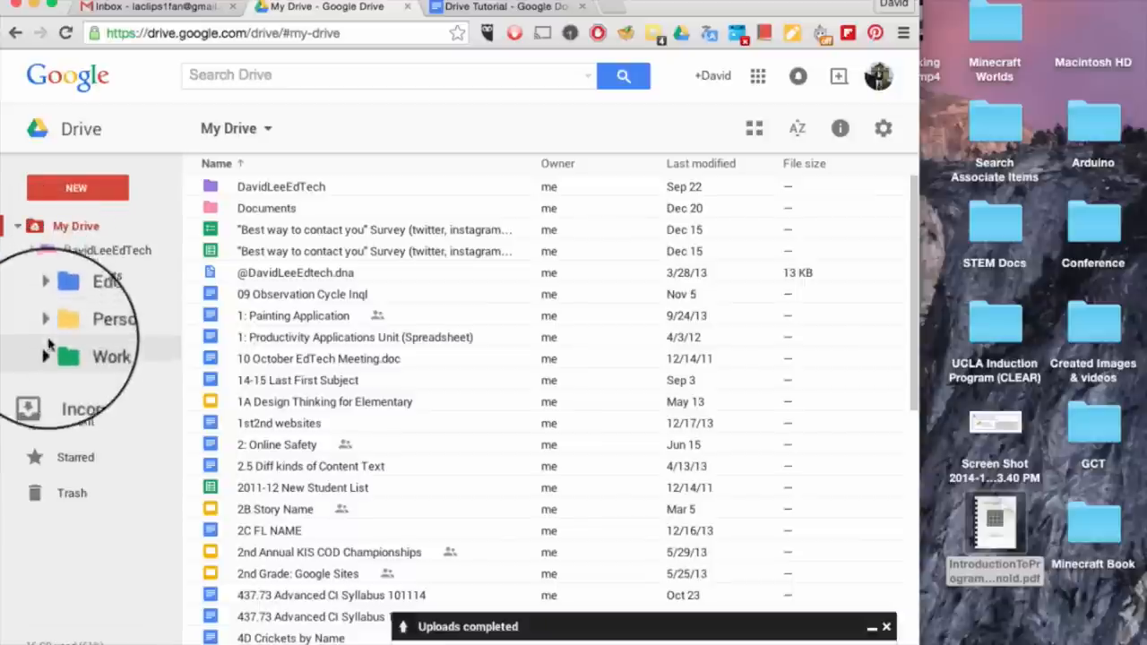
left_click(47, 353)
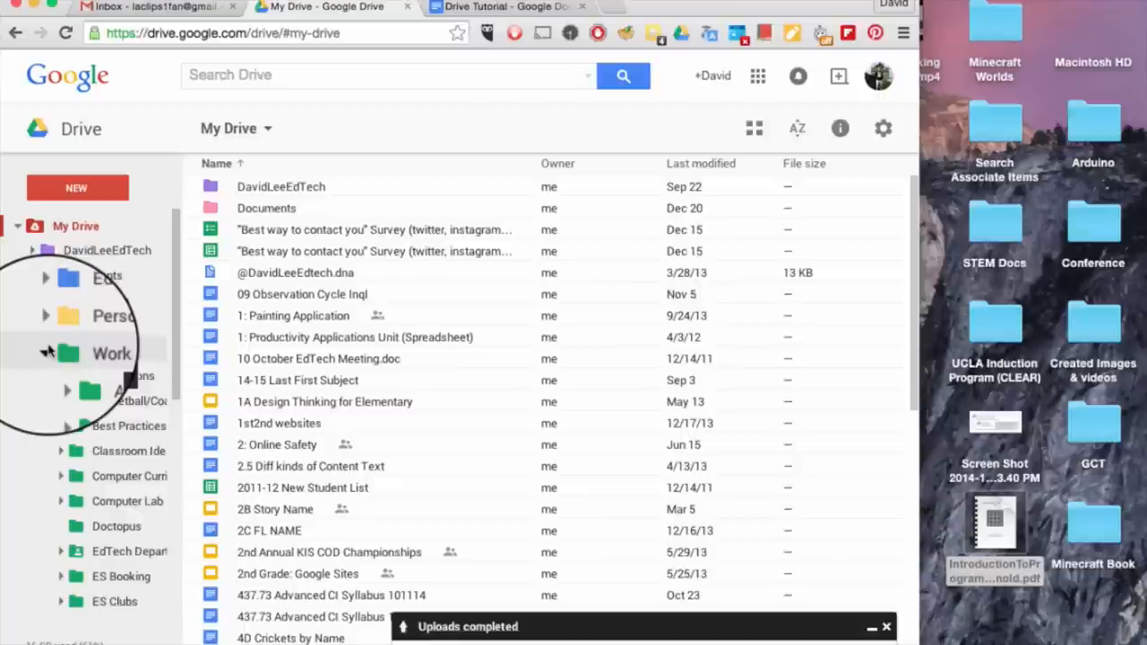
left_click(32, 276)
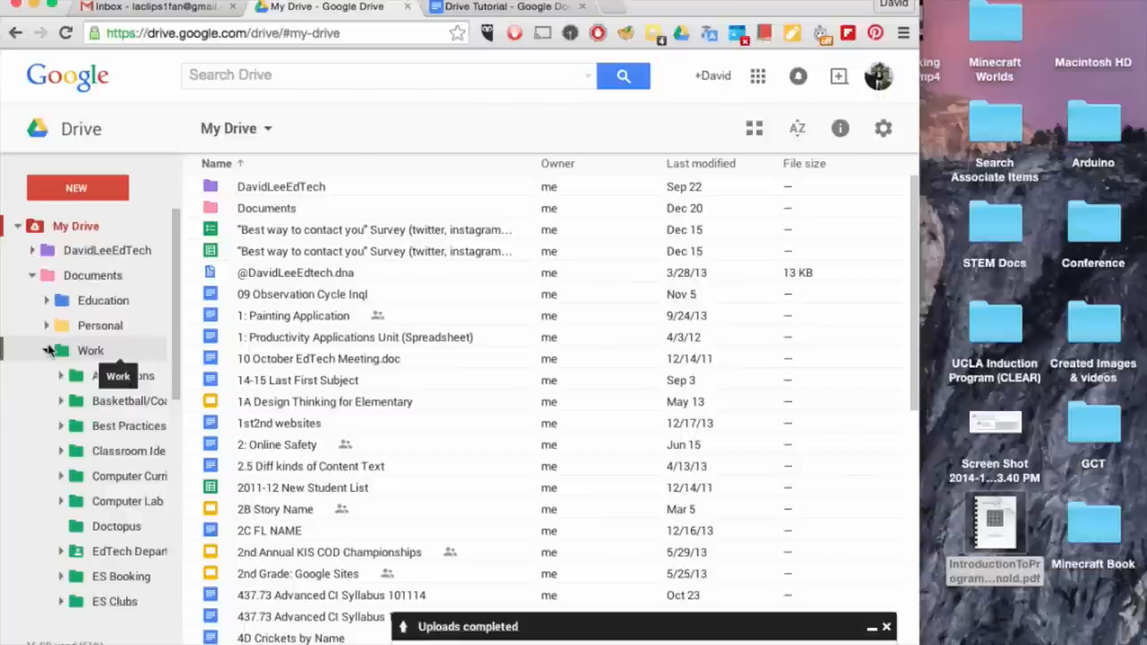
left_click(323, 405)
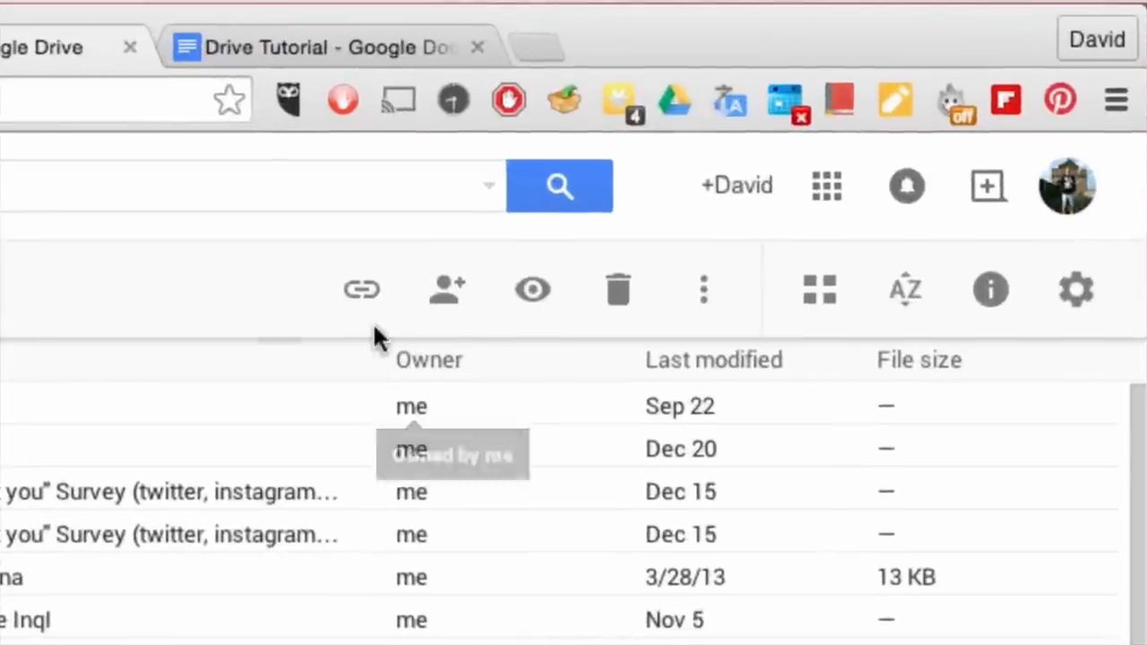
mouse_move(362, 289)
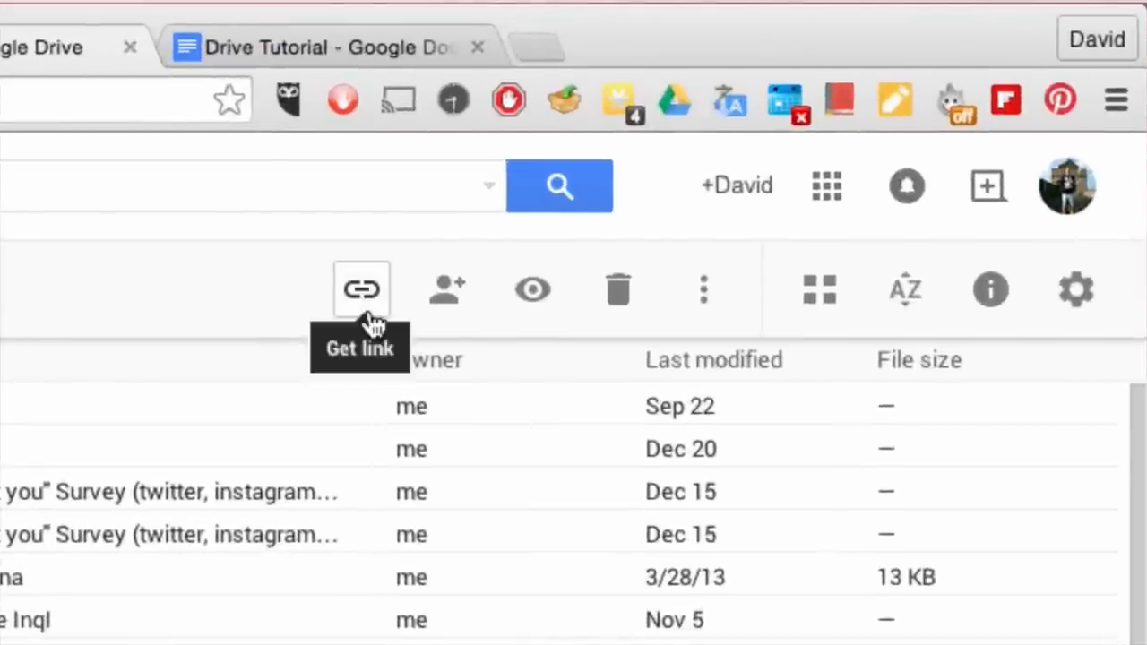
mouse_move(446, 290)
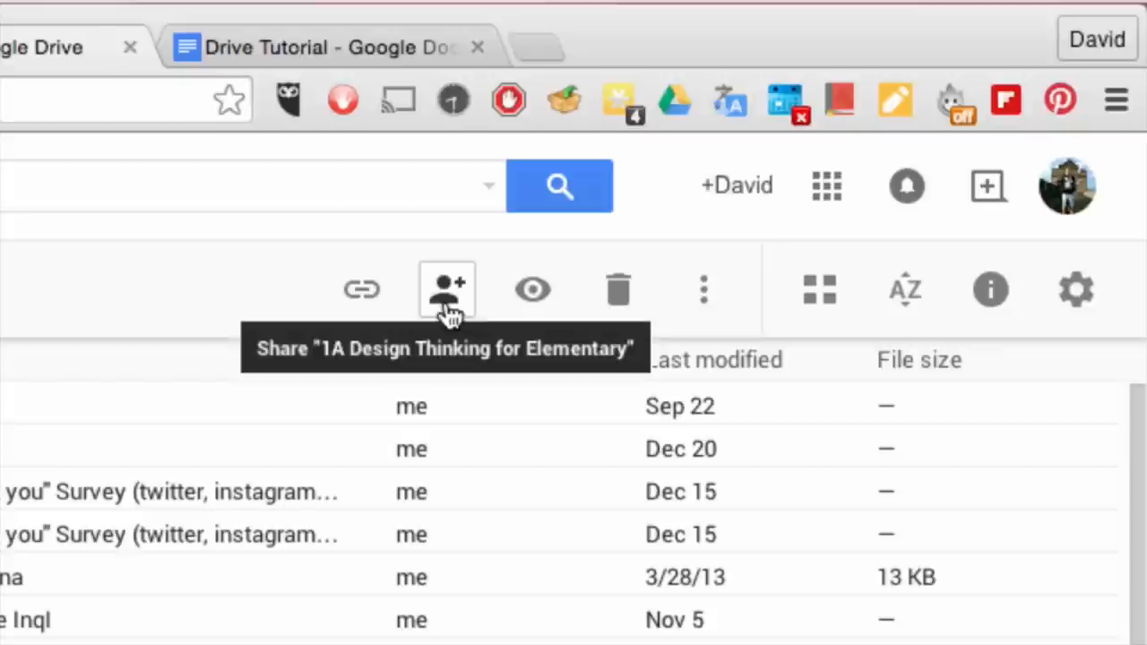
mouse_move(532, 289)
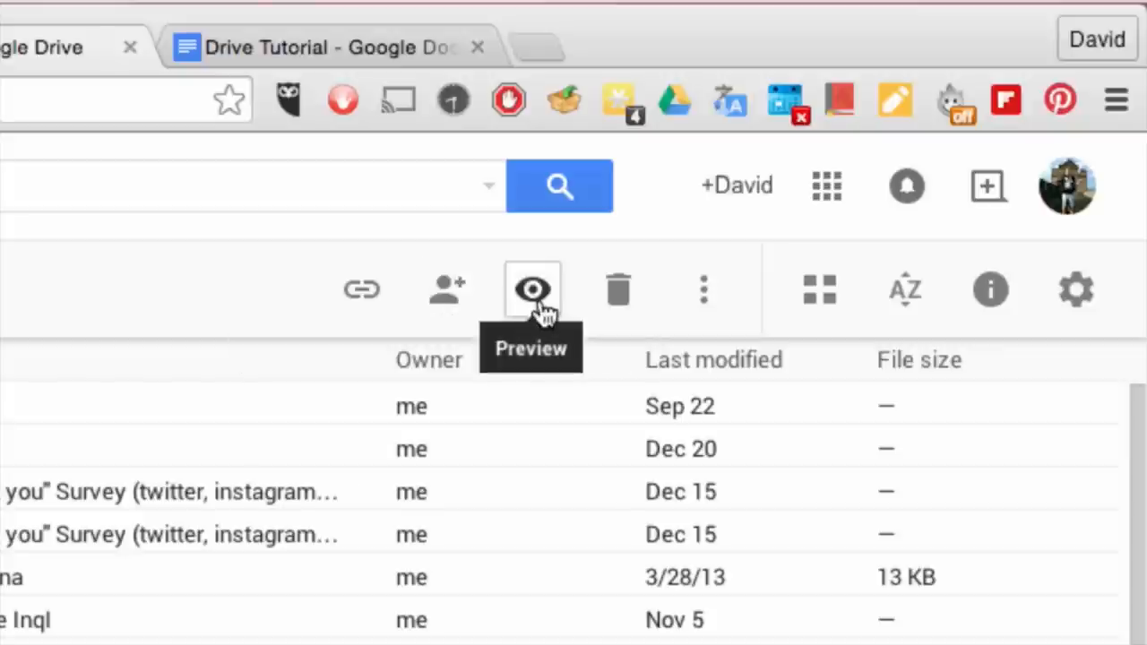
mouse_move(619, 291)
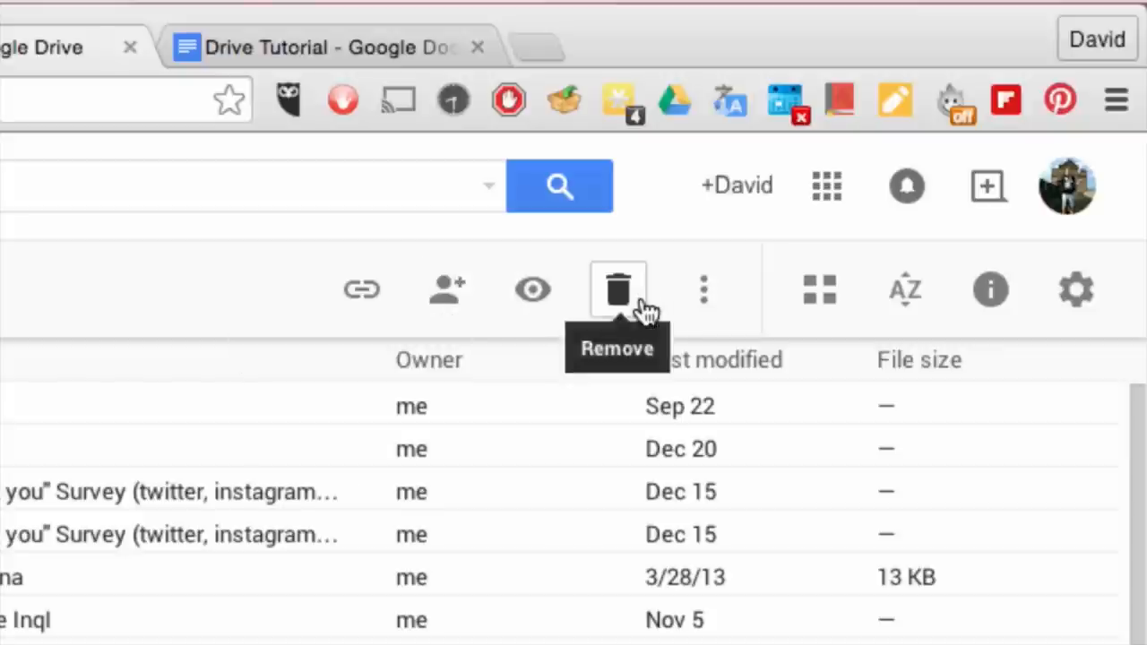
left_click(617, 288)
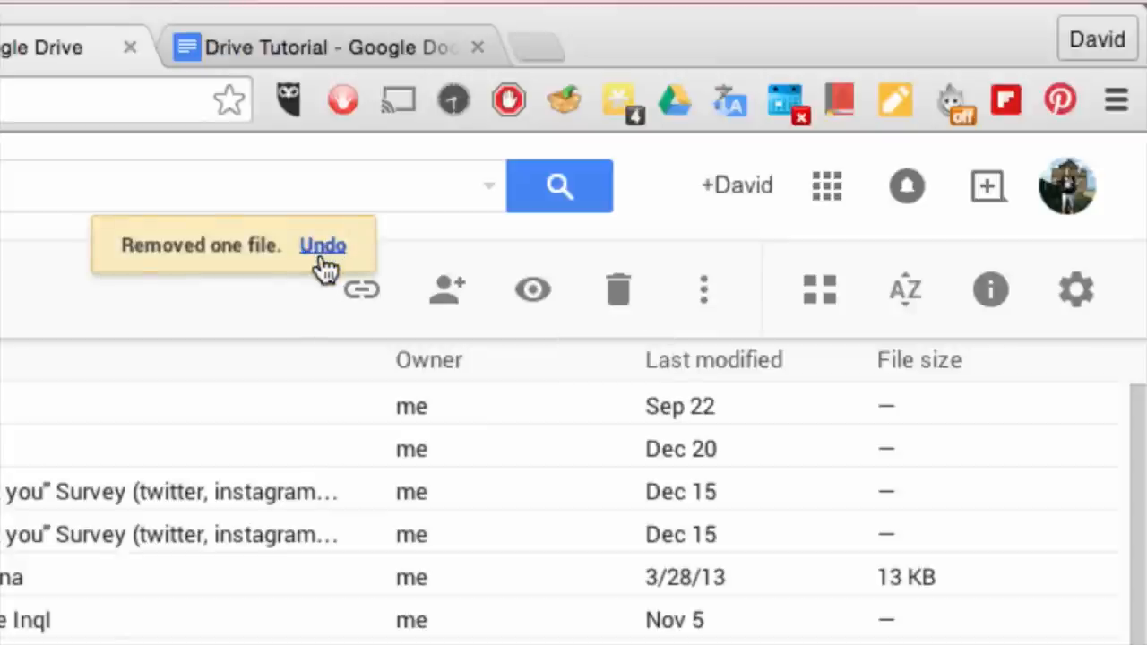
left_click(706, 289)
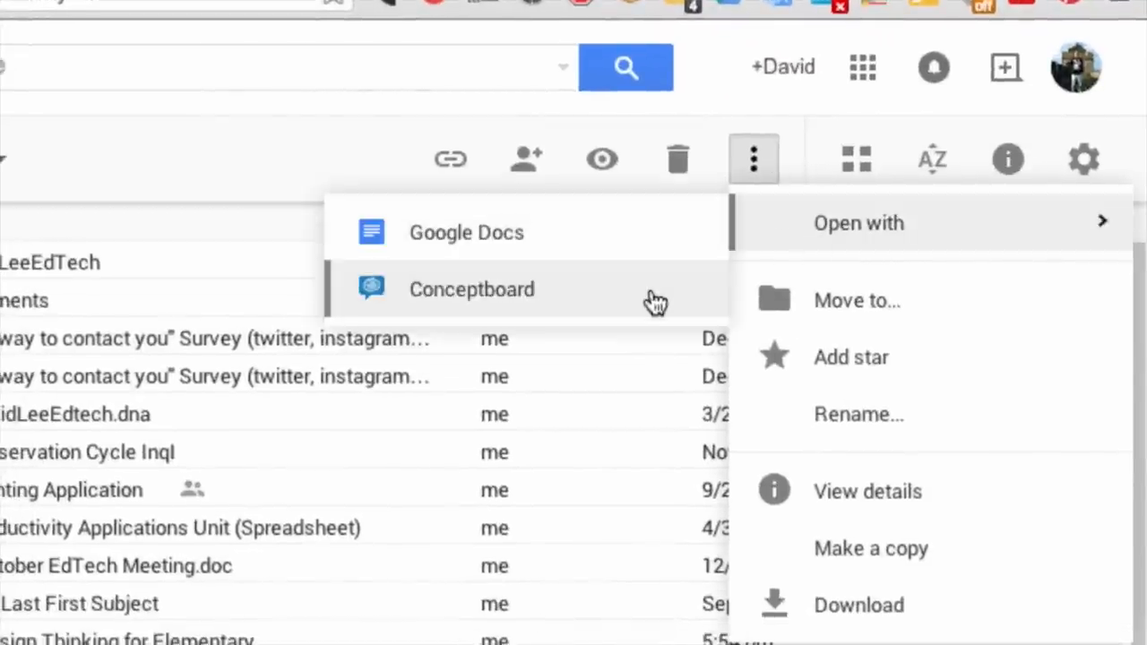
Step: Add a star to 1st2nd websites, view its details, then dismiss the details pane
left_click(856, 302)
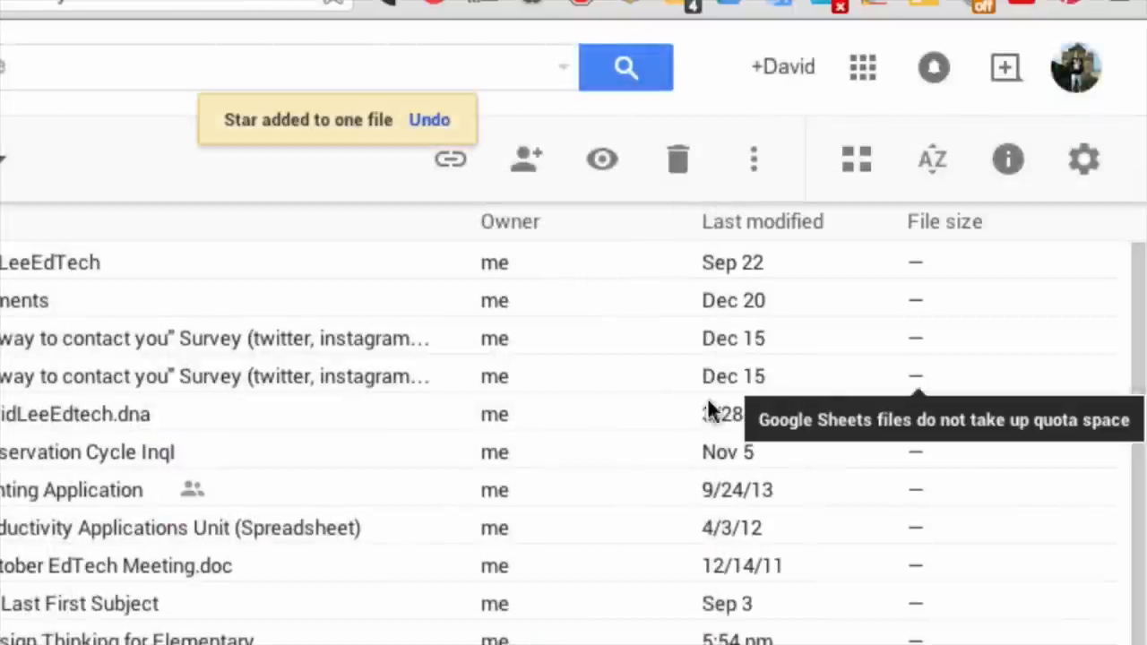
left_click(753, 158)
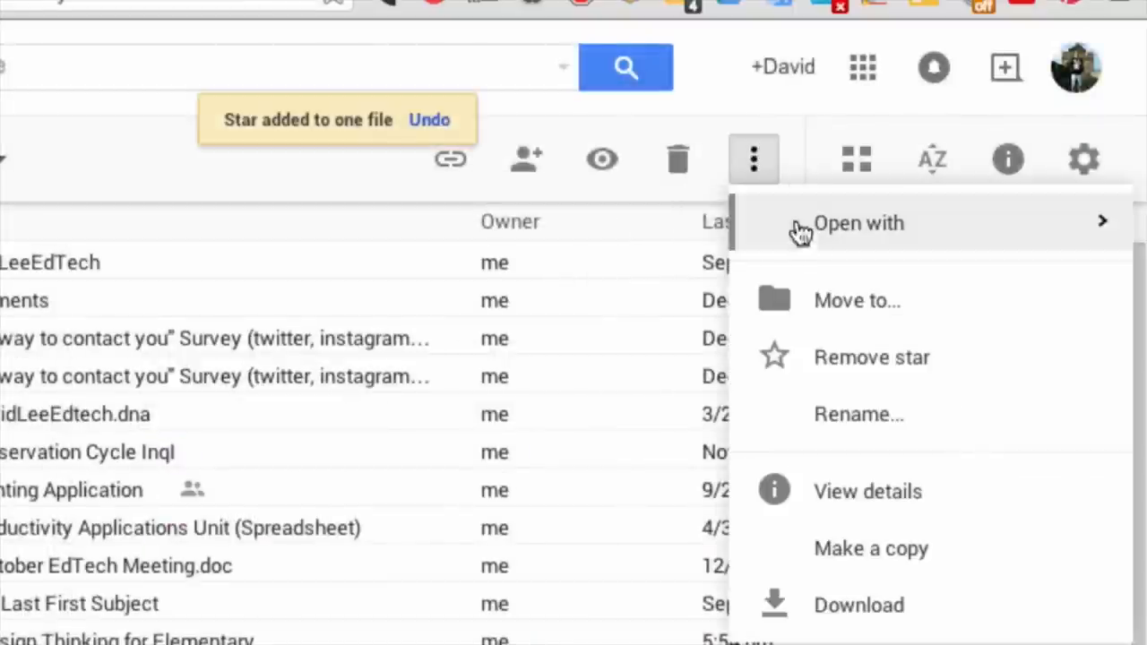
mouse_move(941, 473)
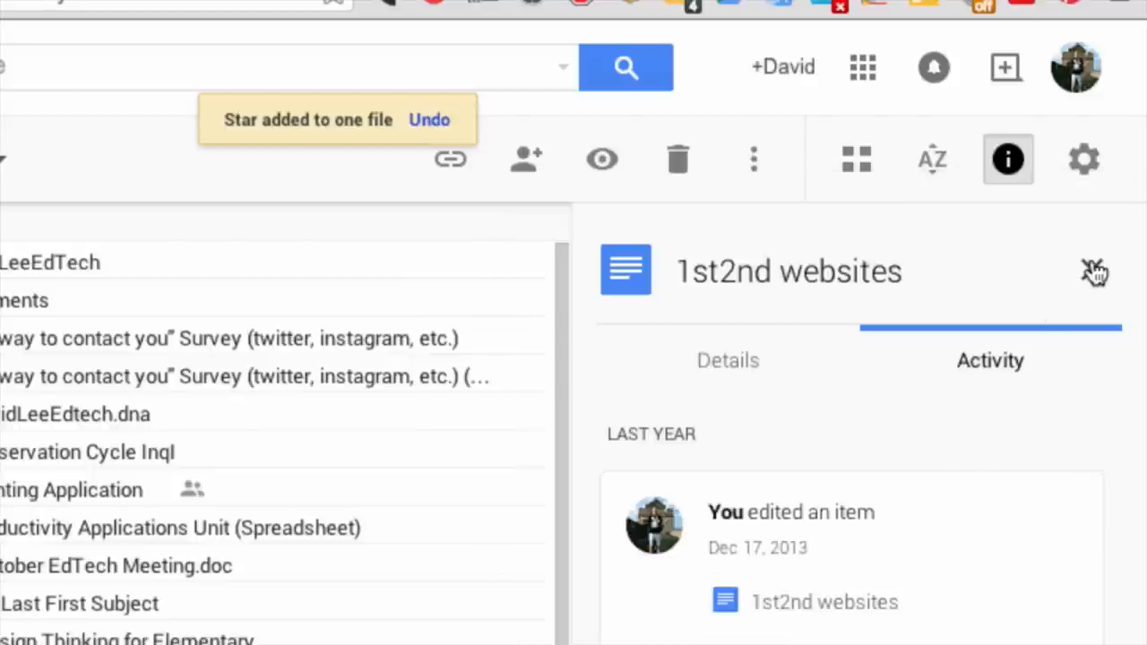
left_click(753, 159)
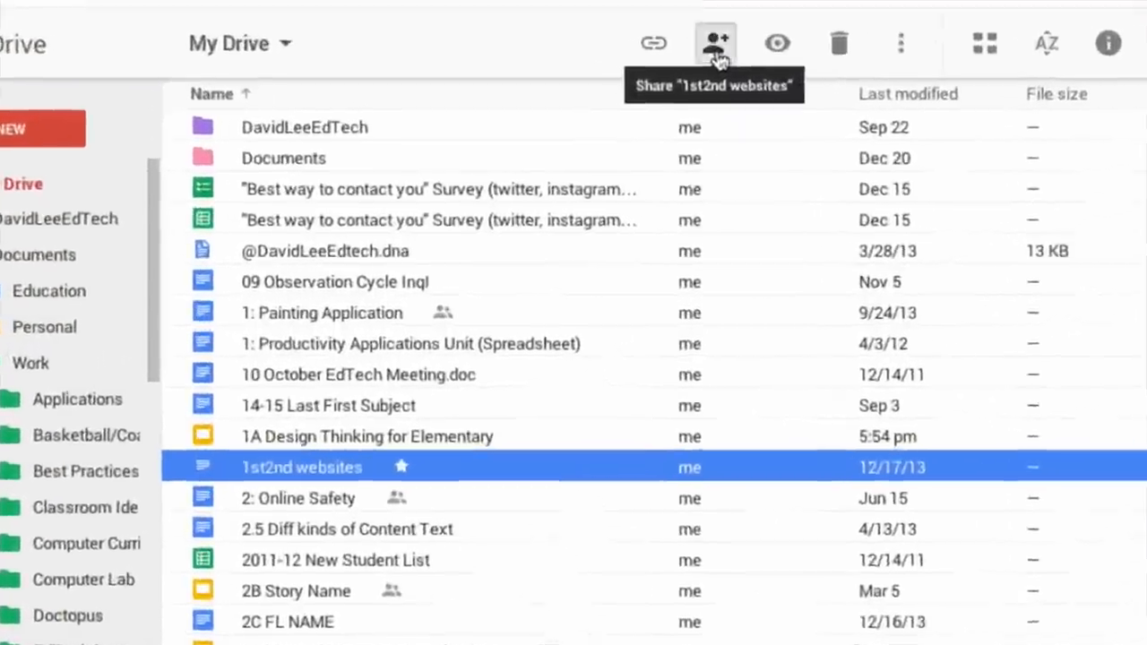
Step: Get a shareable link for 1st2nd websites and review the link access levels
left_click(715, 43)
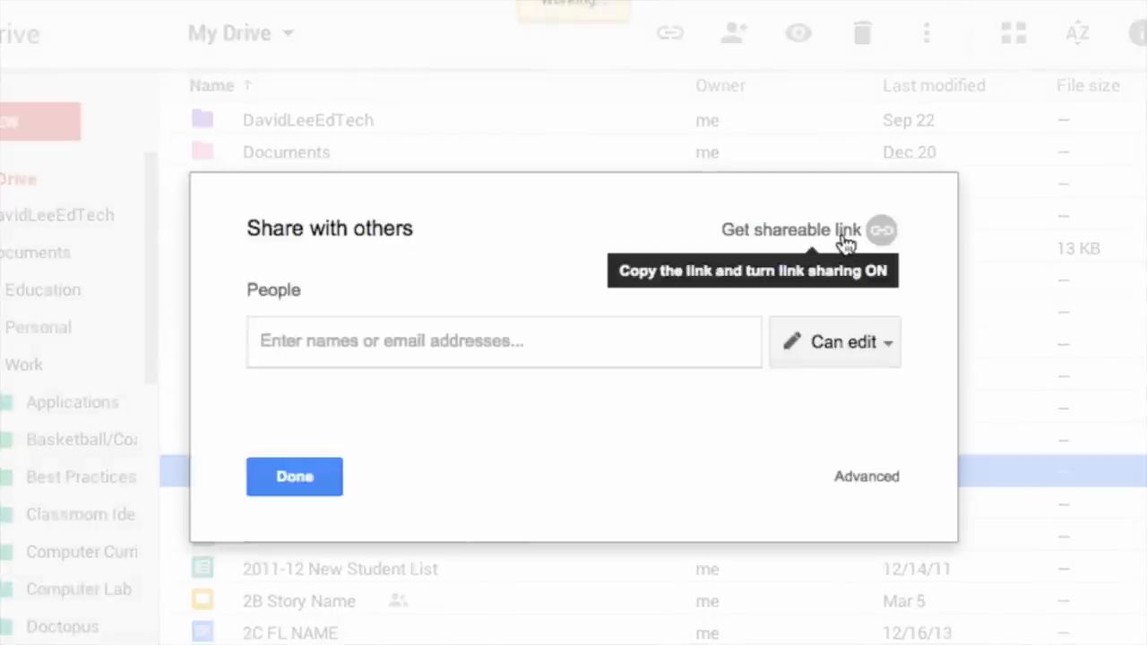
left_click(882, 229)
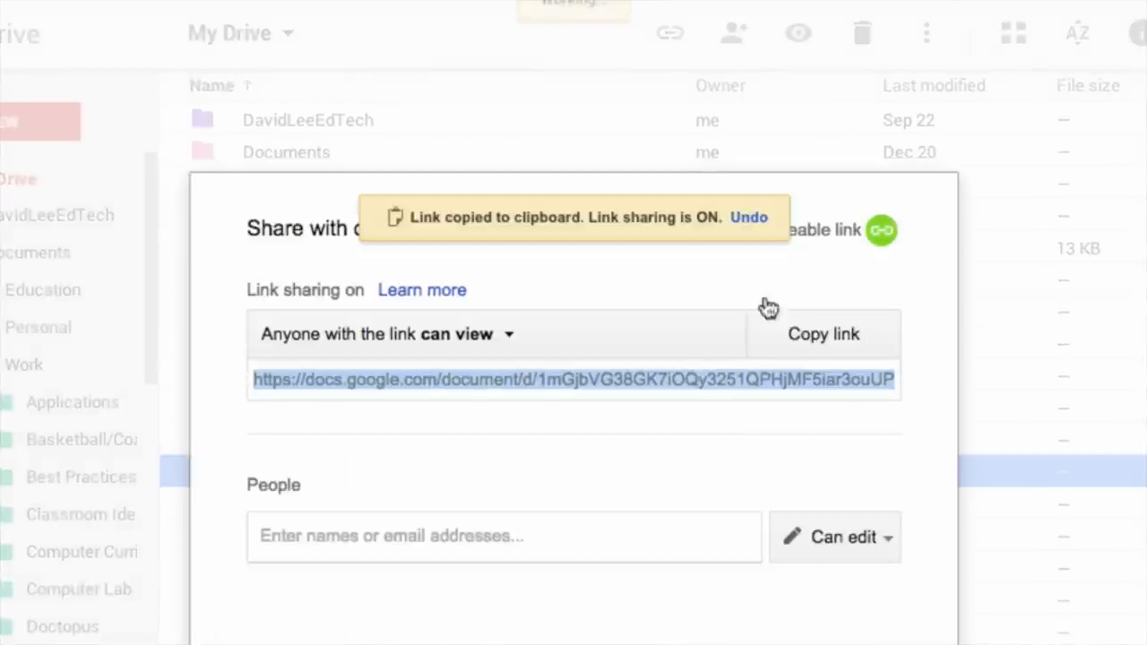
left_click(394, 334)
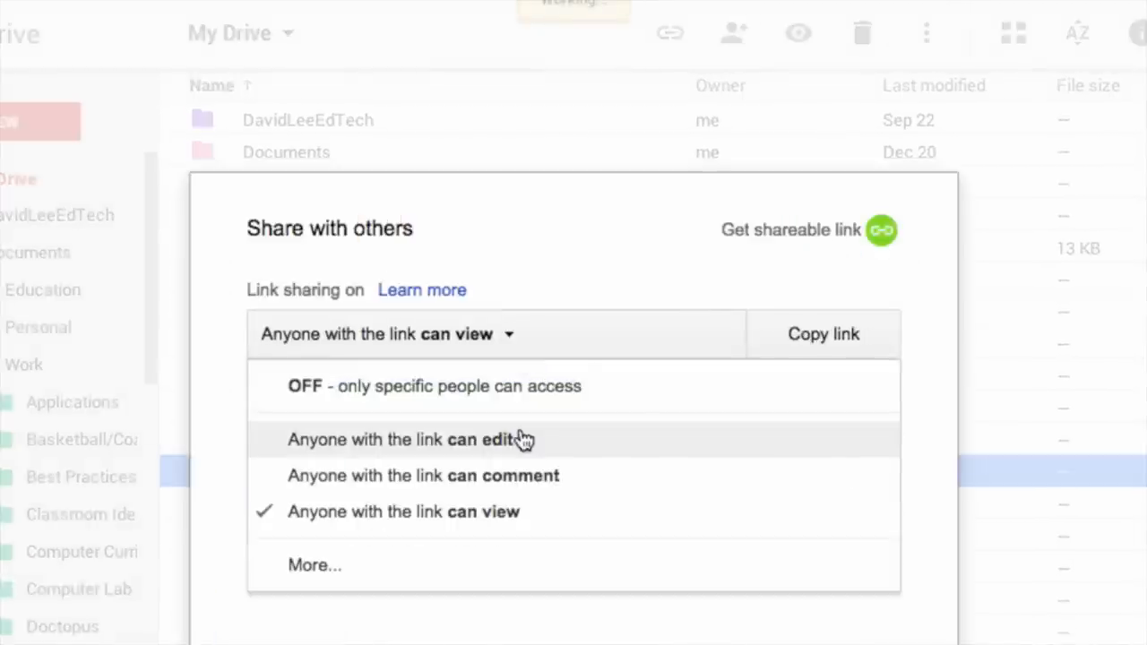
mouse_move(534, 484)
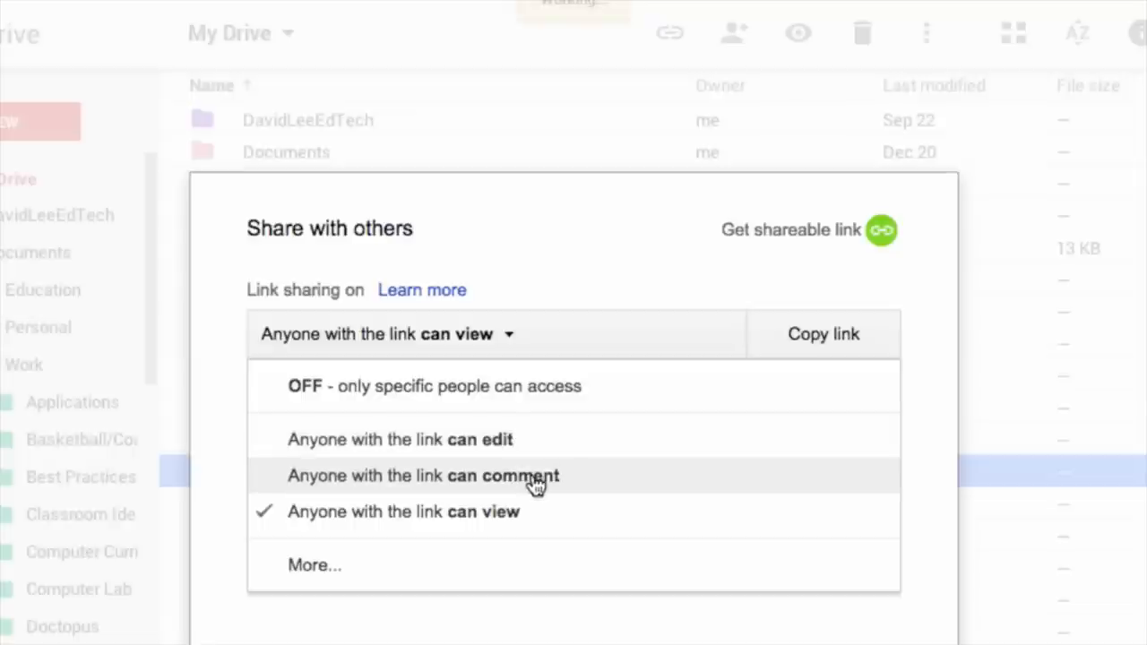
mouse_move(545, 522)
type("davi")
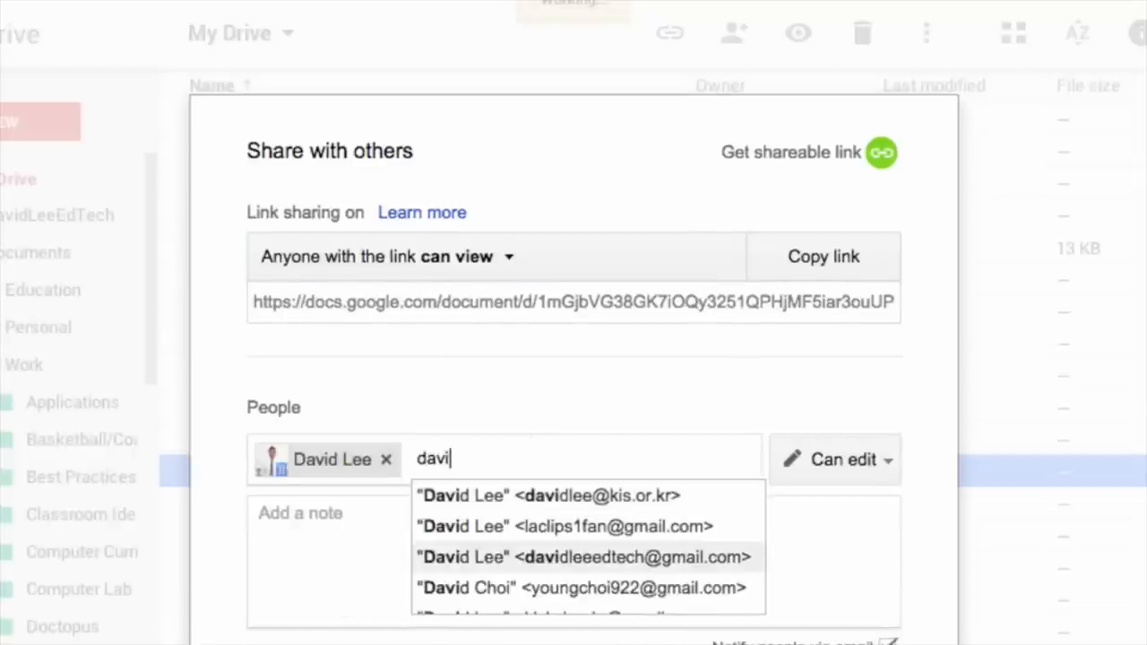
Step: Add another person with the note 'Check this doc out!' and then cancel the invitation
left_click(843, 380)
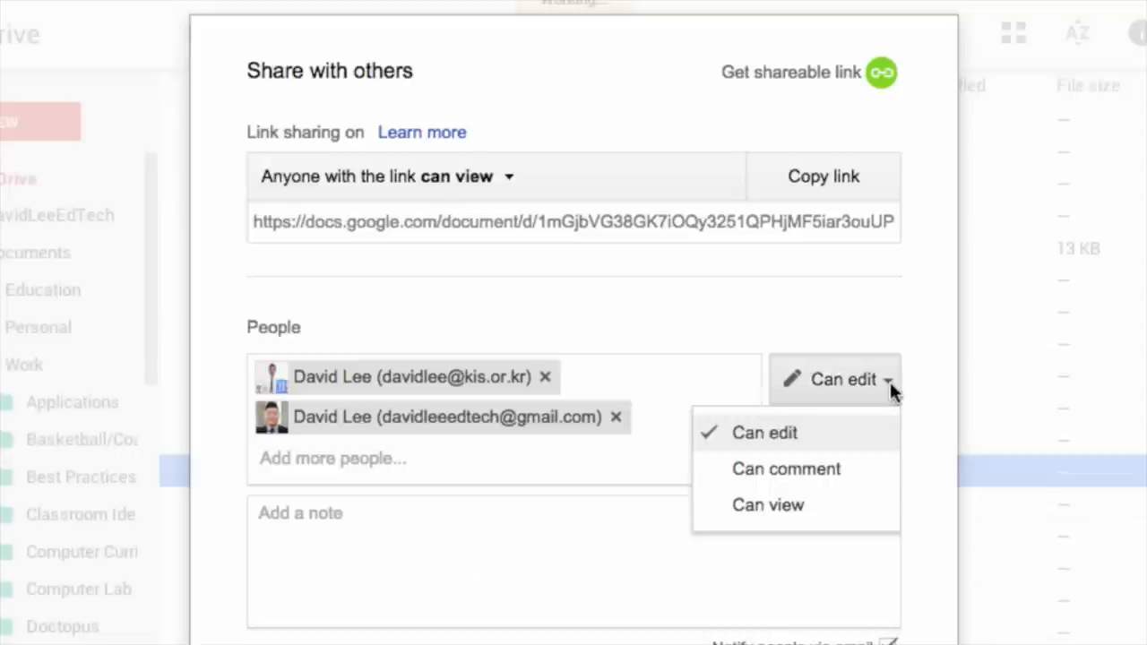
mouse_move(875, 513)
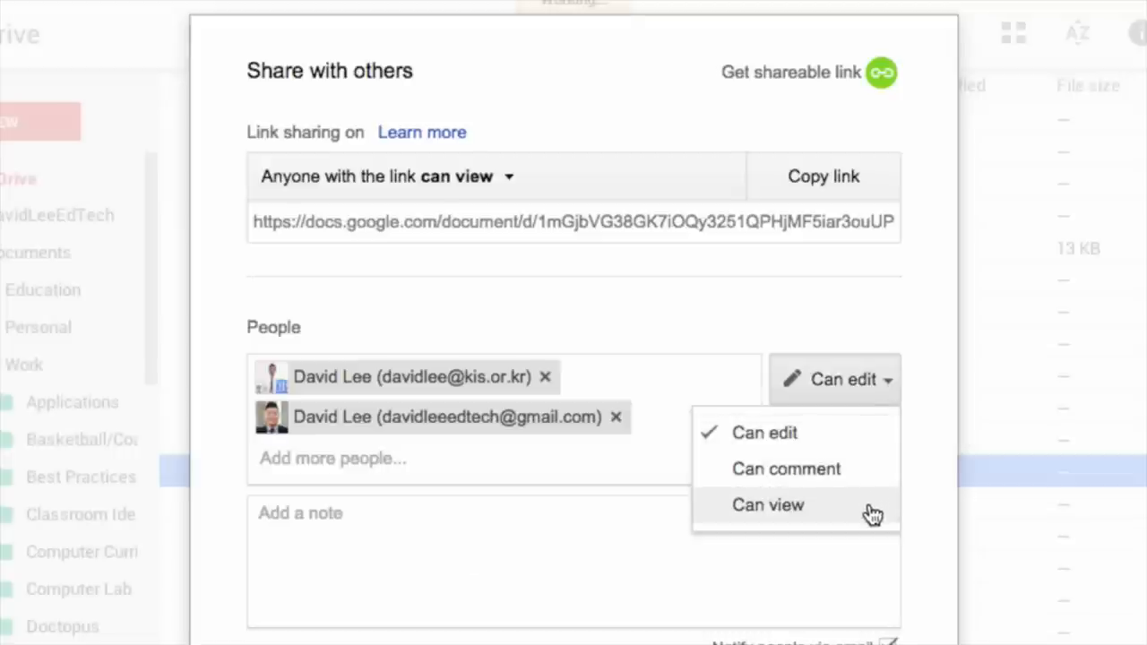
left_click(573, 512)
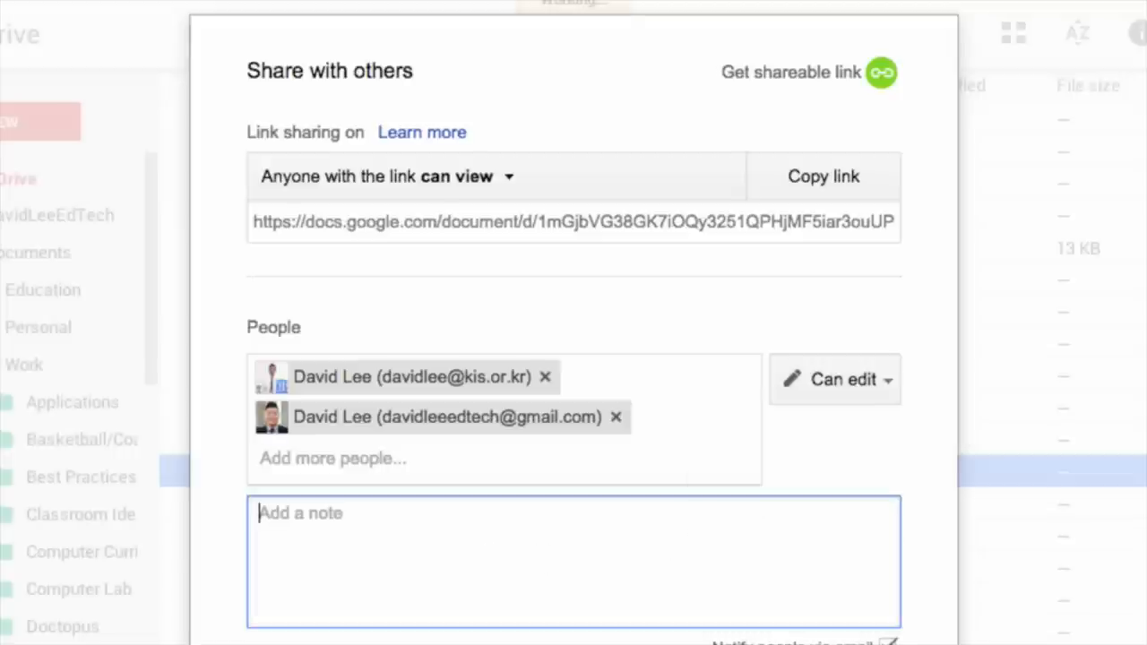
type("Check this doc out!")
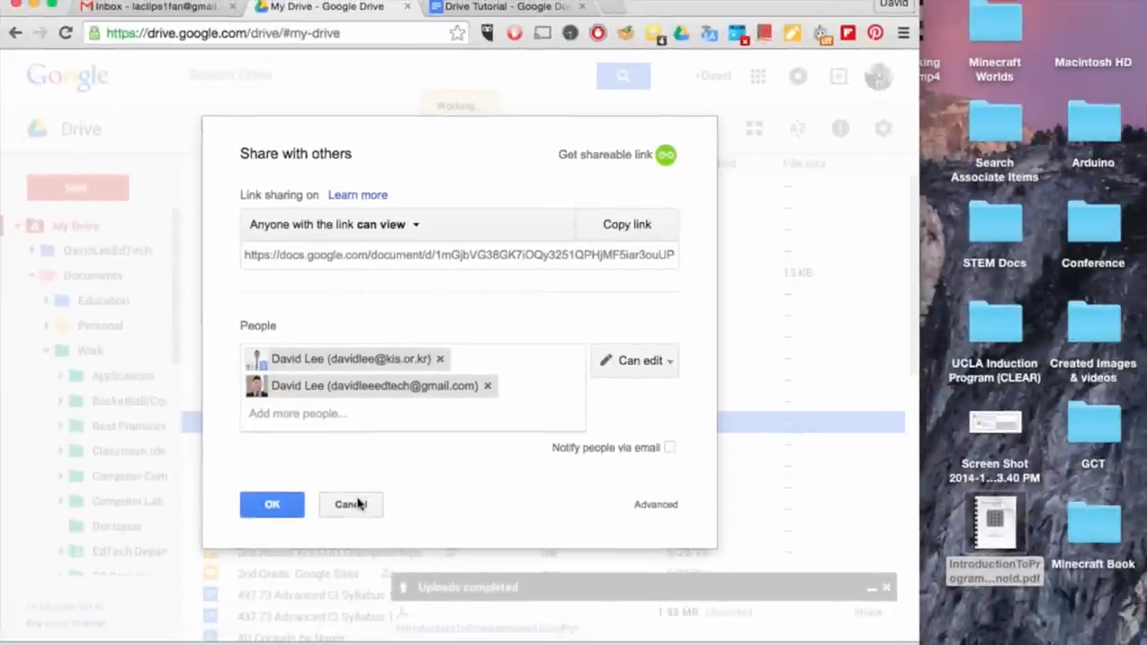
left_click(351, 504)
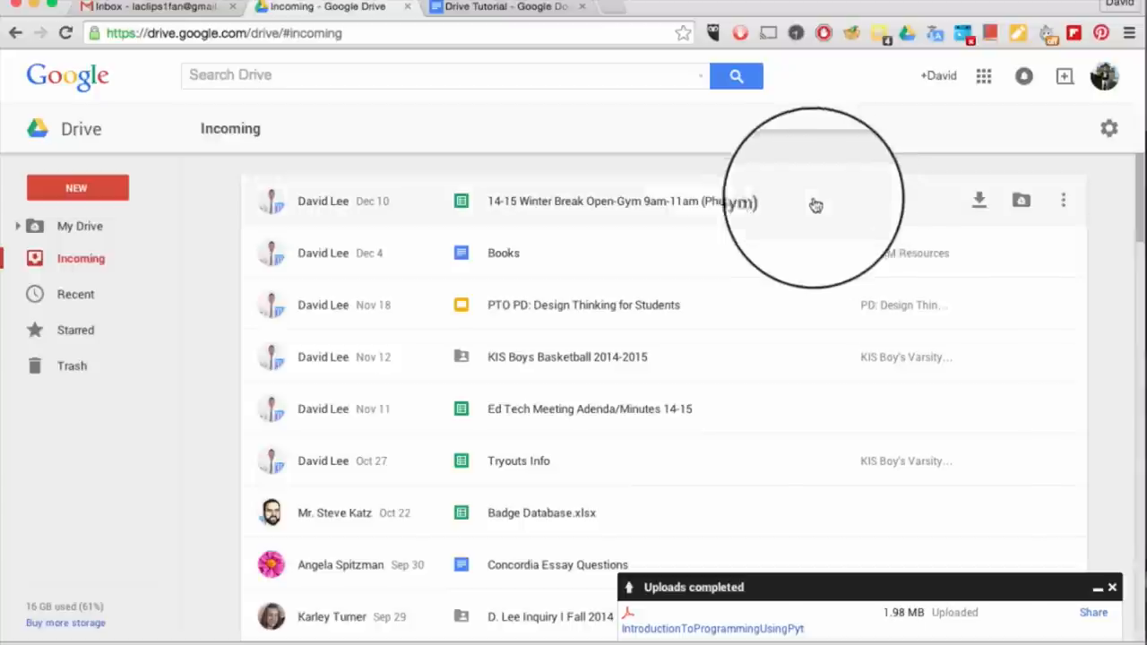
mouse_move(398, 215)
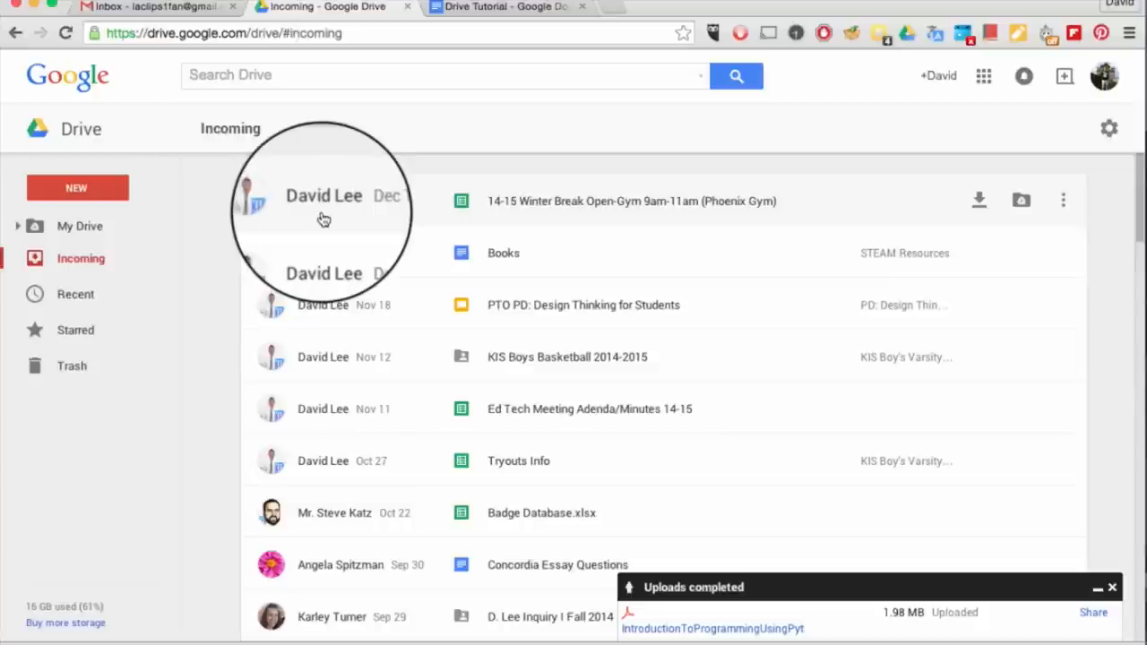
mouse_move(465, 223)
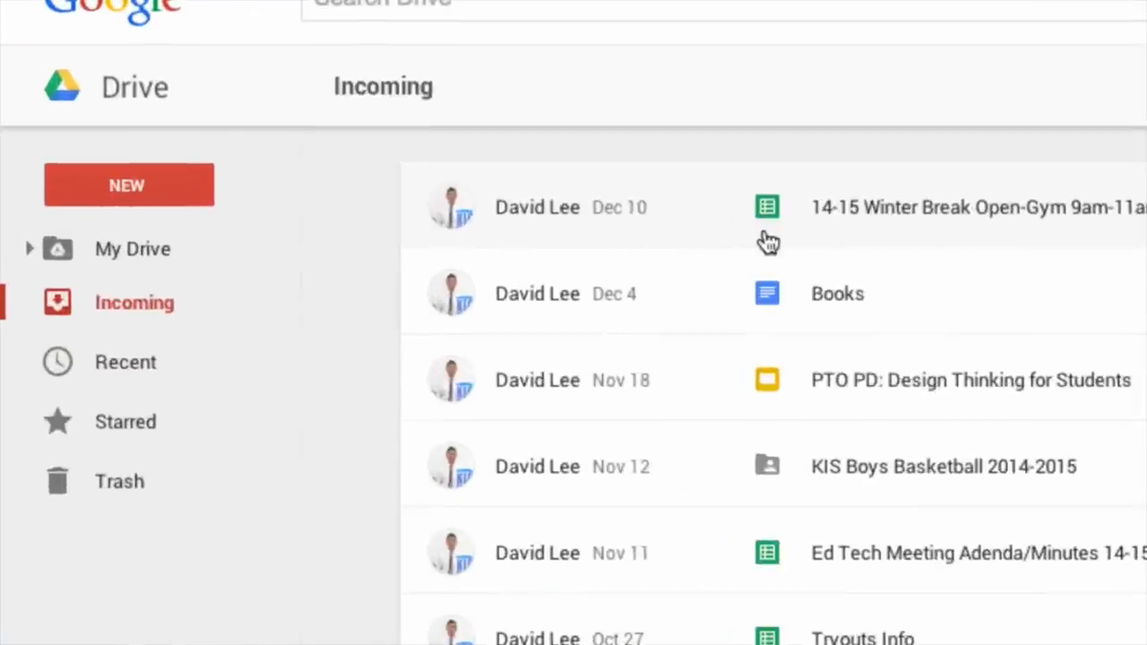
Step: Browse the Recent files, the Starred files, and then the Trash
left_click(126, 362)
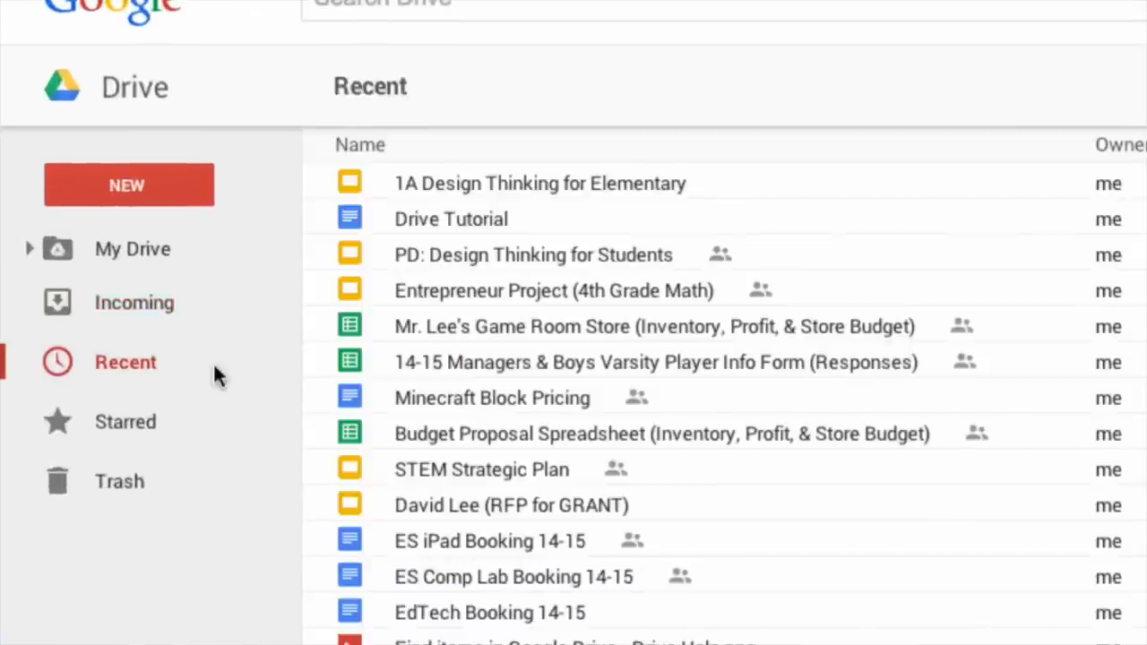
left_click(128, 421)
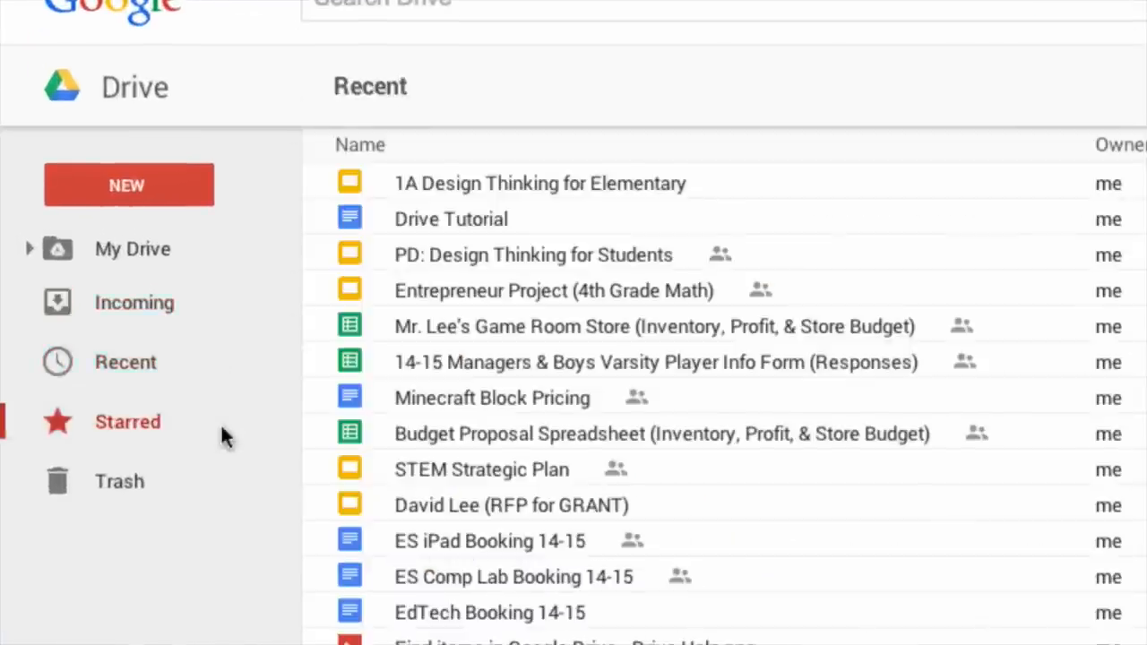
left_click(127, 421)
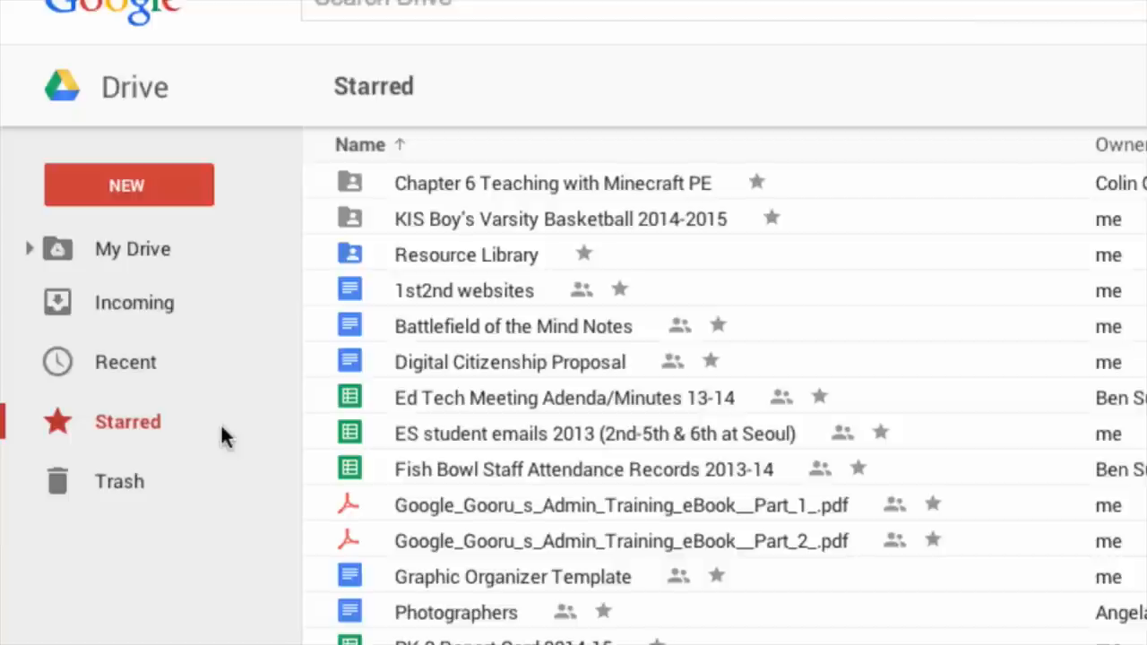
mouse_move(222, 493)
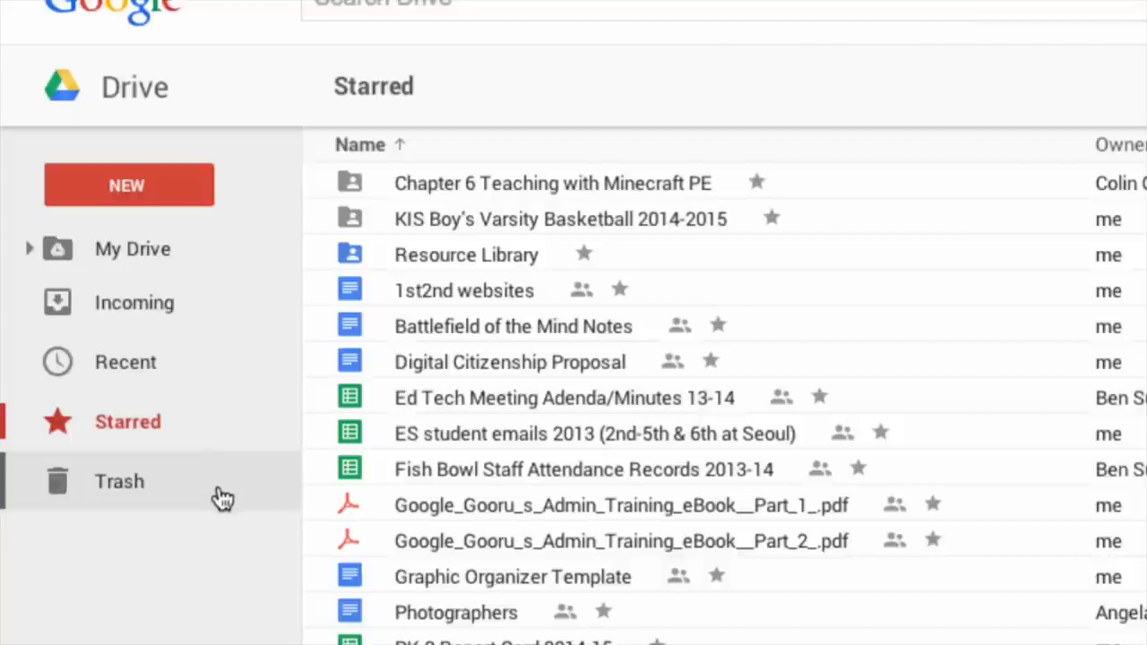
left_click(118, 481)
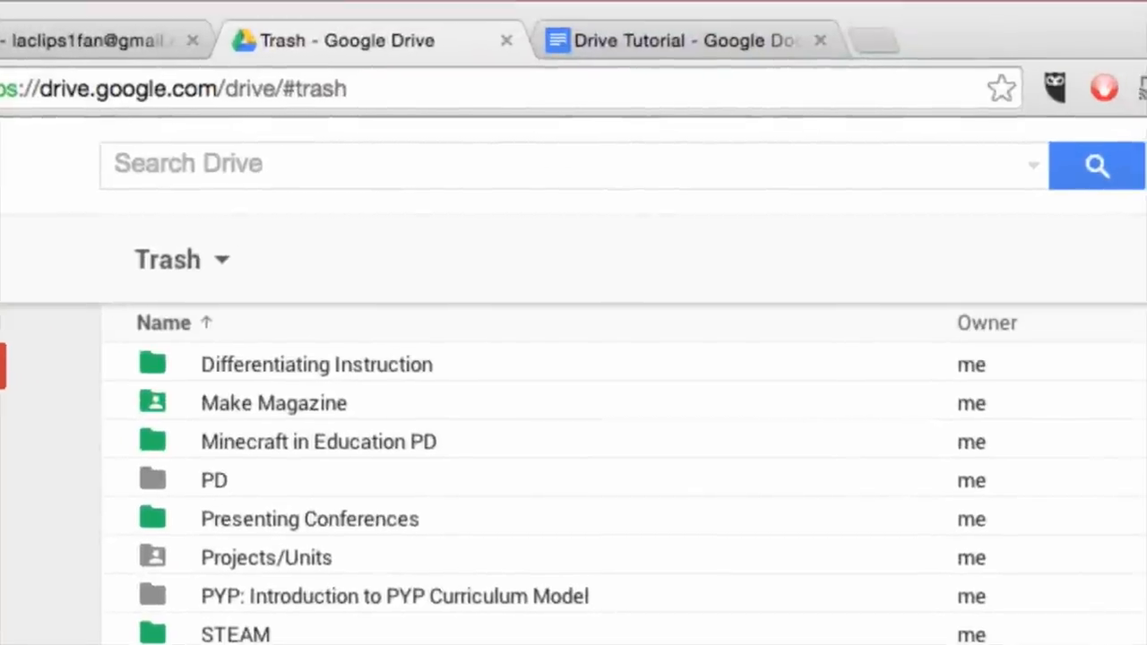
mouse_move(877, 242)
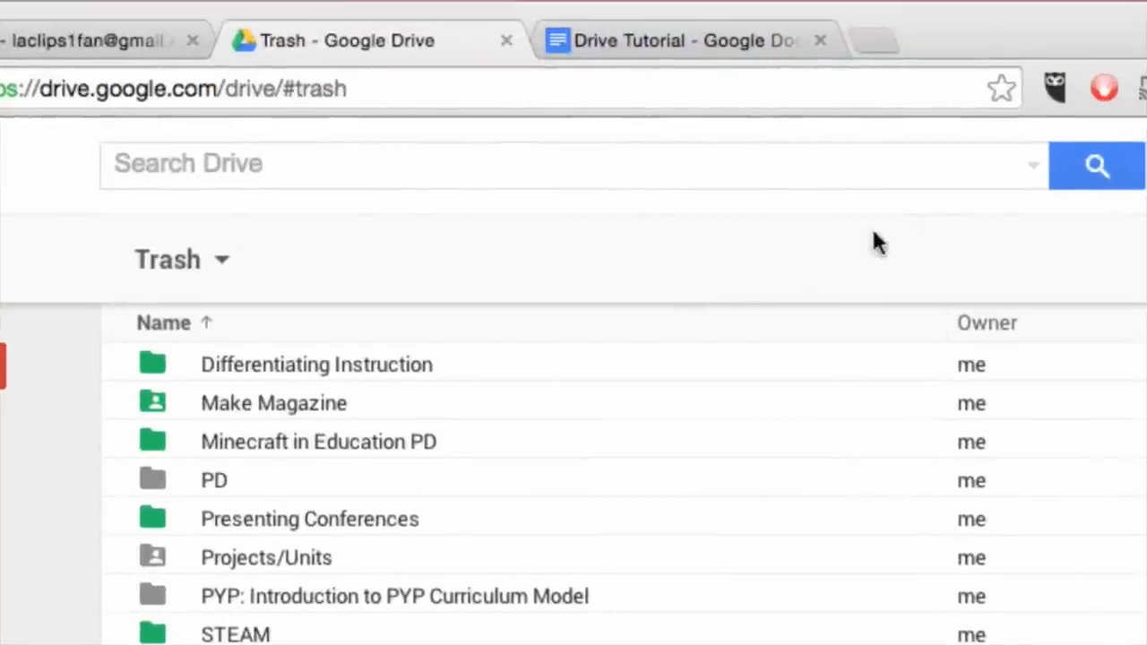
Step: Filter the search to Folders that open with Google Docs and are Not owned by me
left_click(1032, 166)
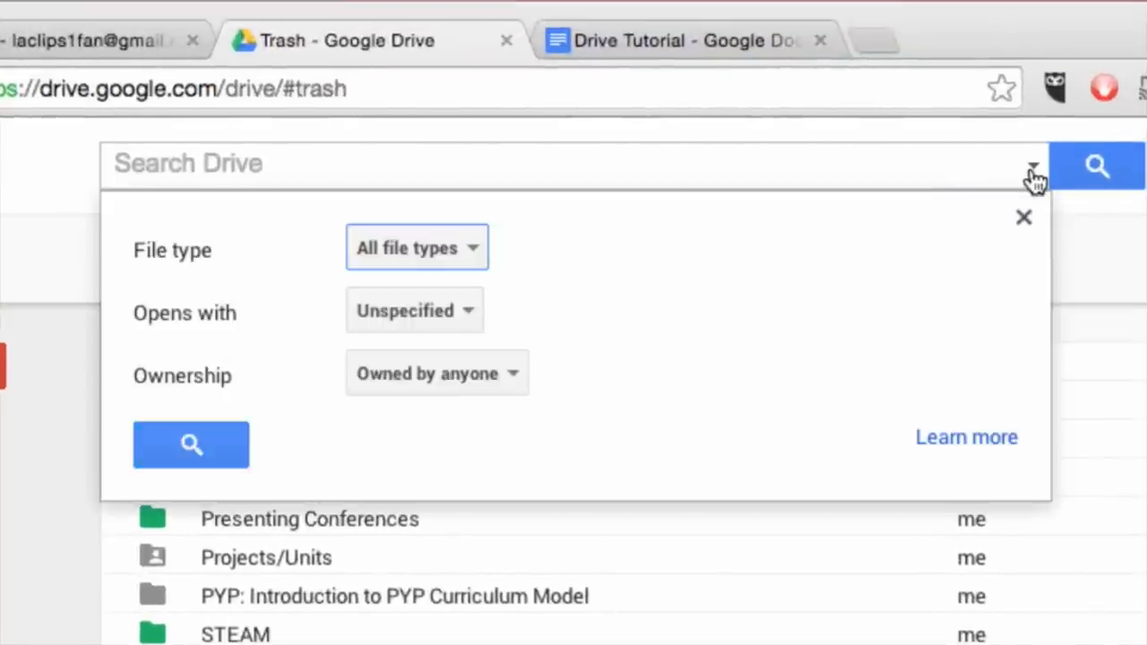
left_click(415, 248)
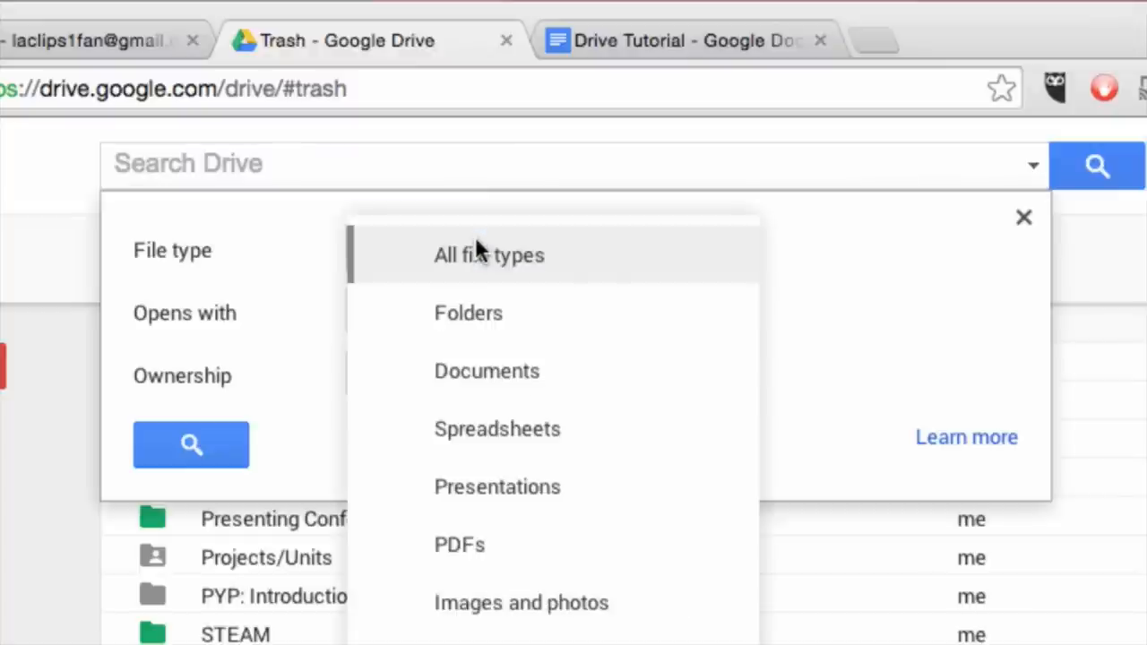
left_click(468, 312)
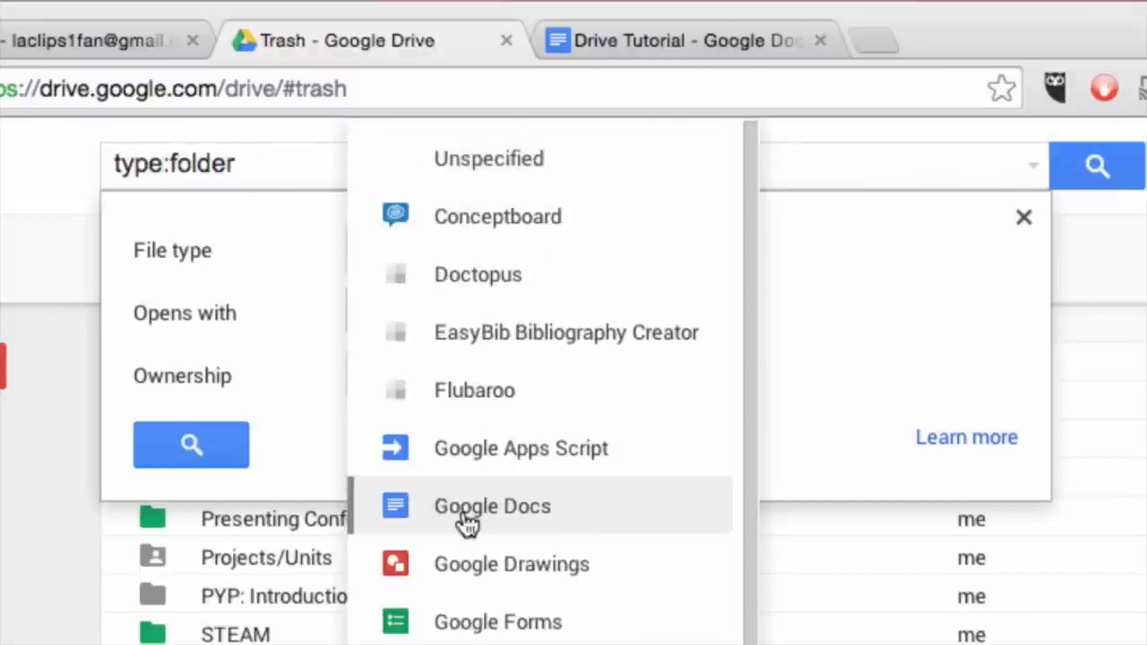
left_click(491, 505)
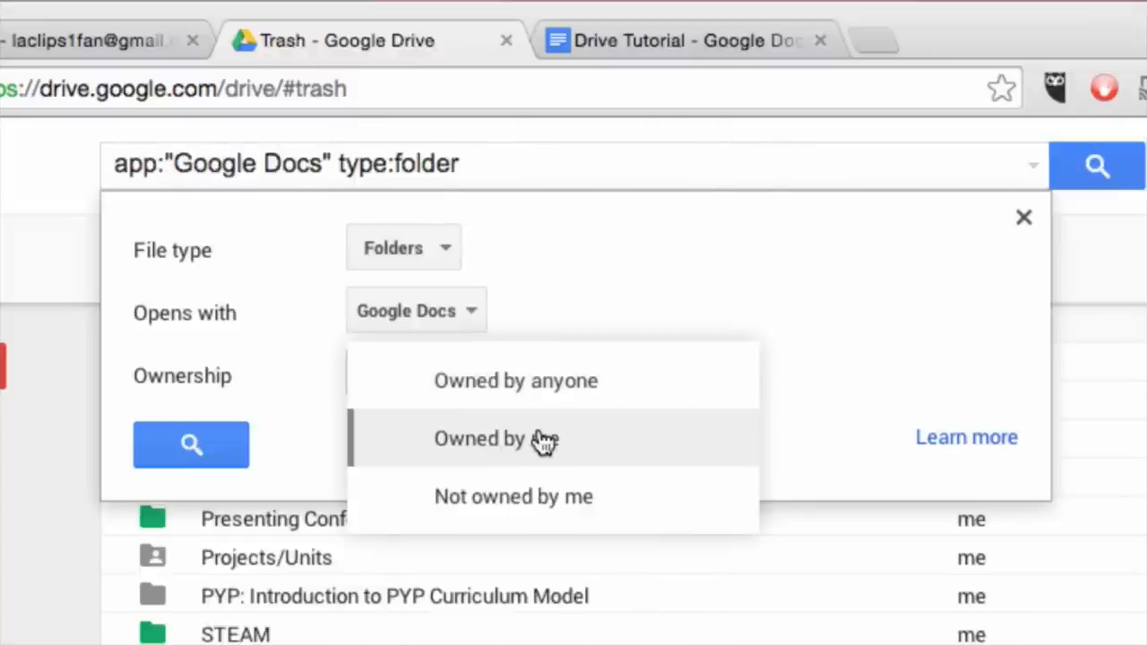
left_click(513, 496)
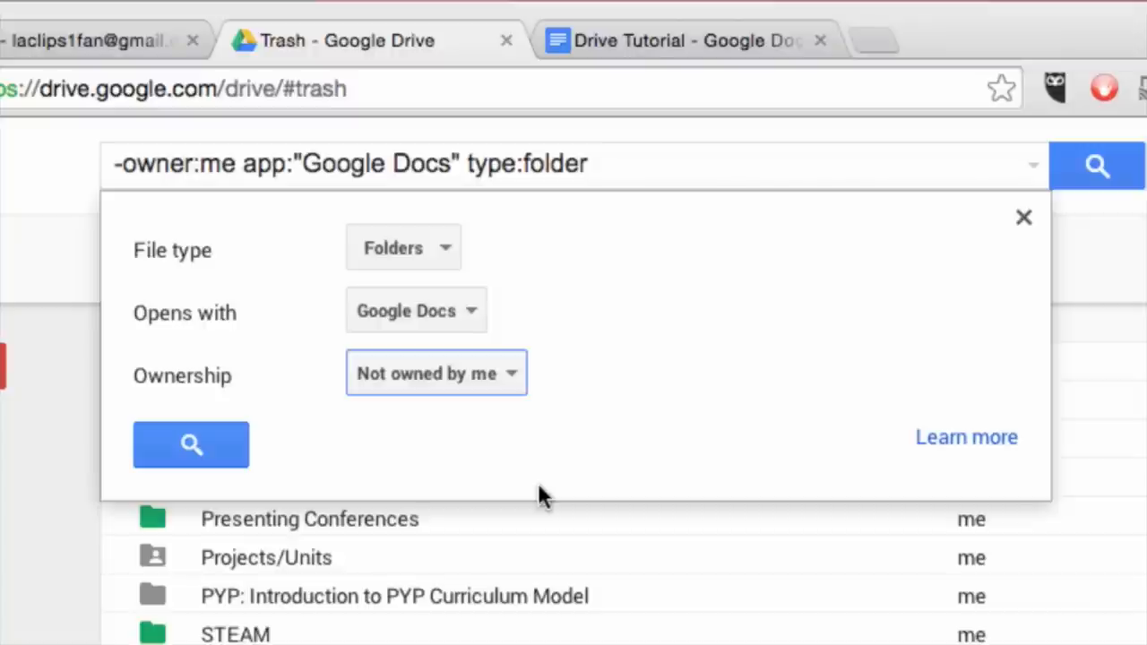
mouse_move(613, 219)
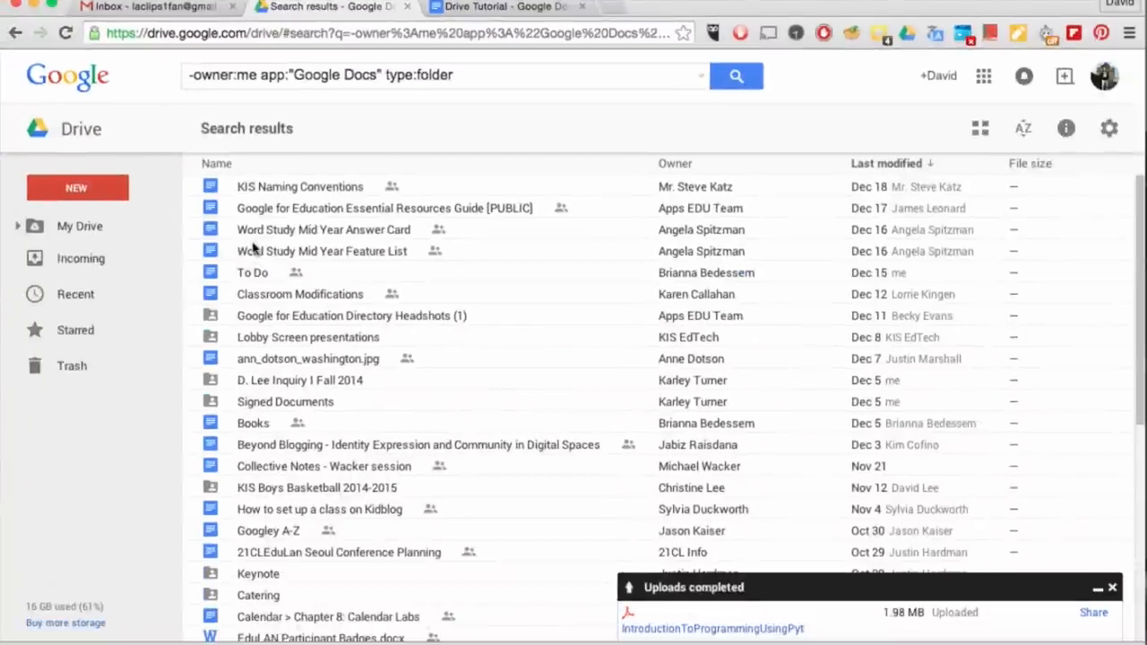
mouse_move(981, 127)
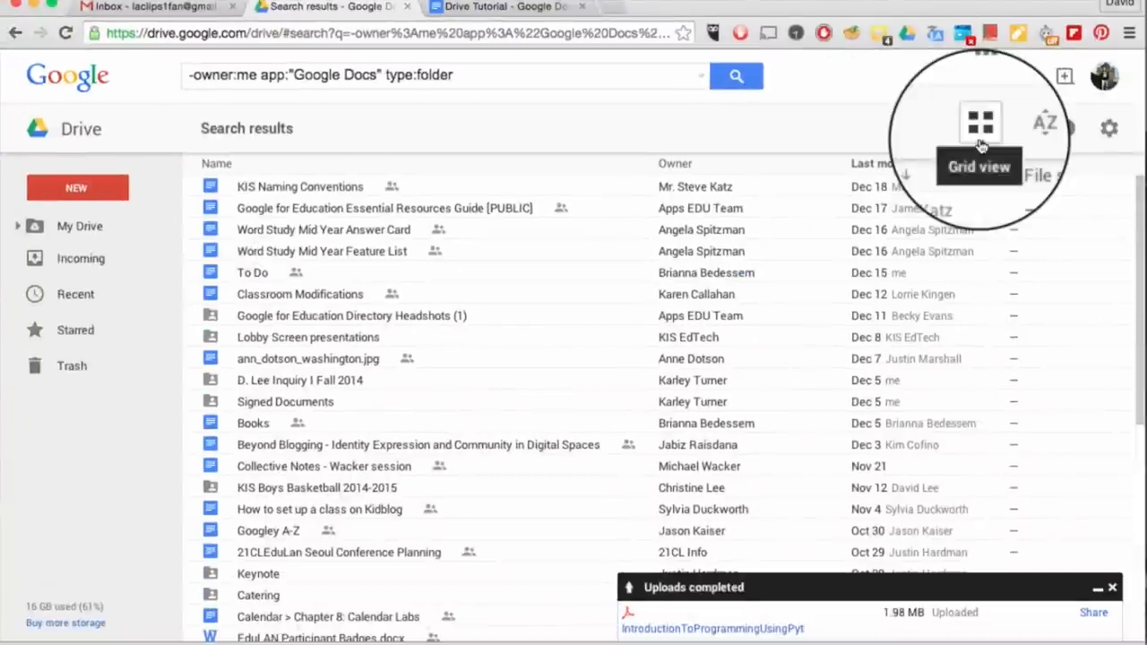
Step: Switch results to grid view, select Books, view its details and close the pane
left_click(980, 122)
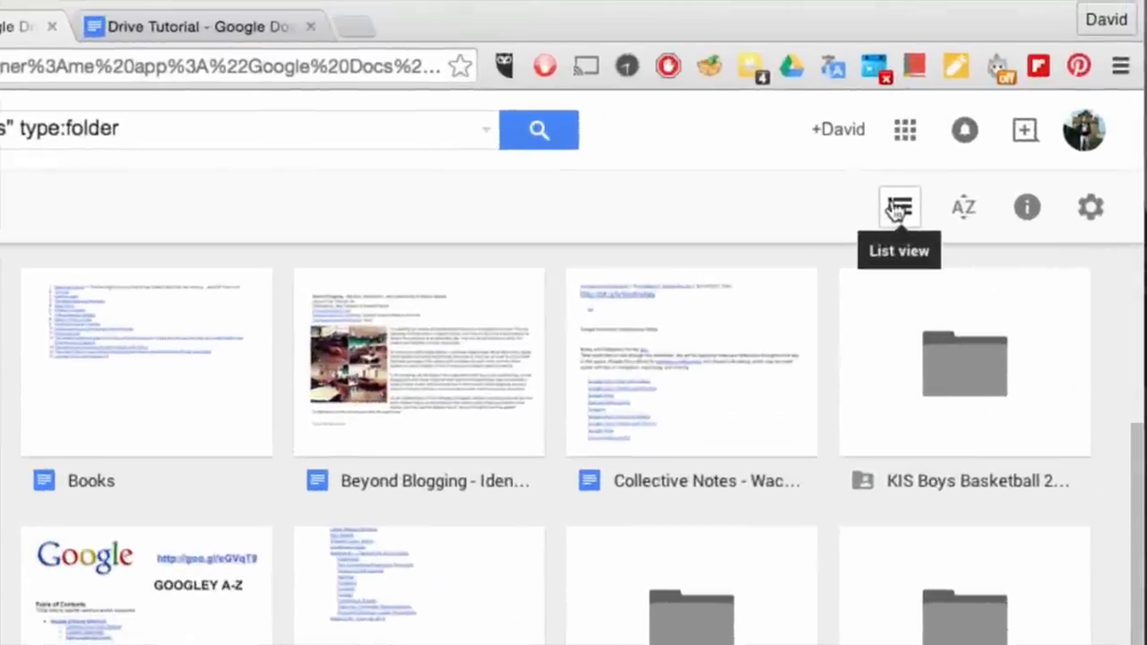
left_click(964, 208)
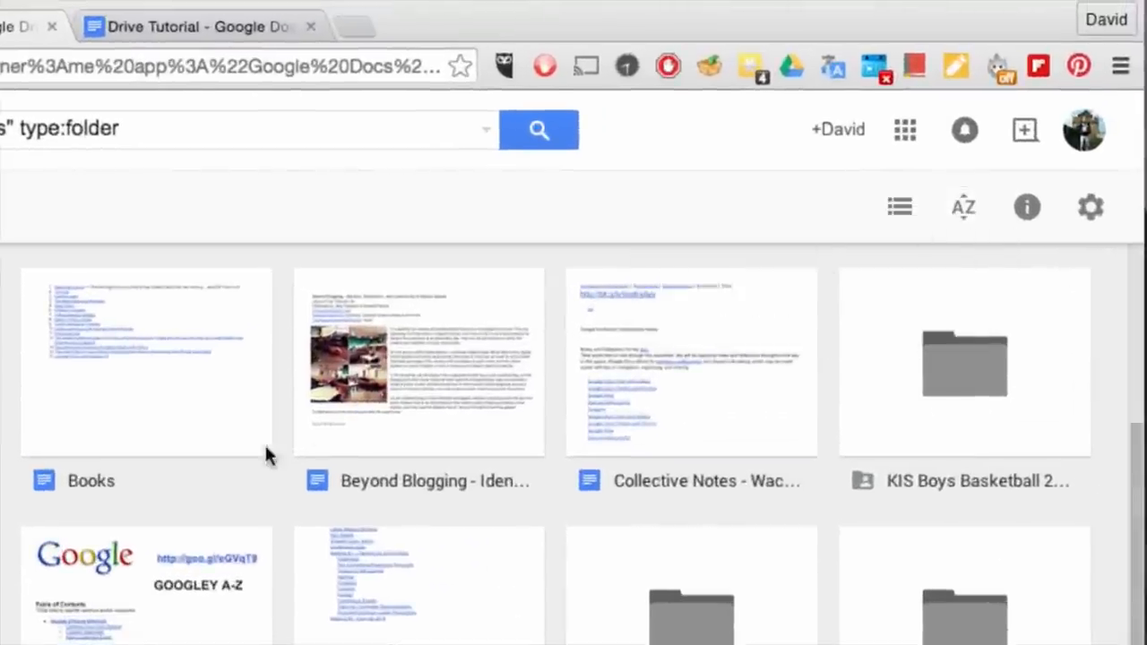
left_click(145, 362)
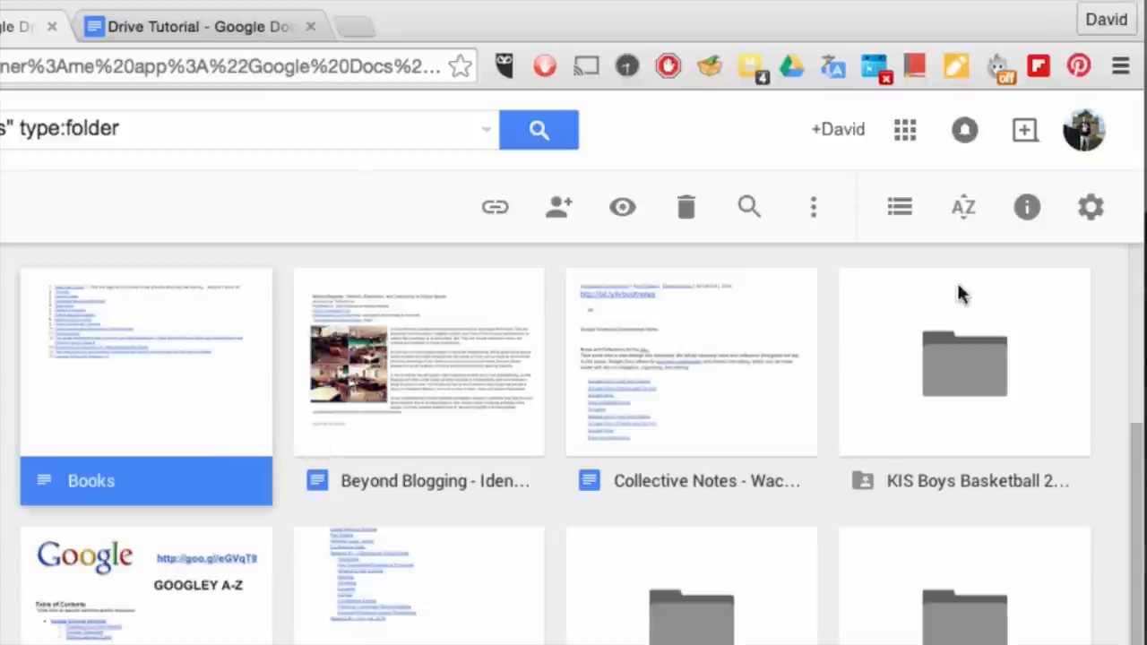
mouse_move(1027, 208)
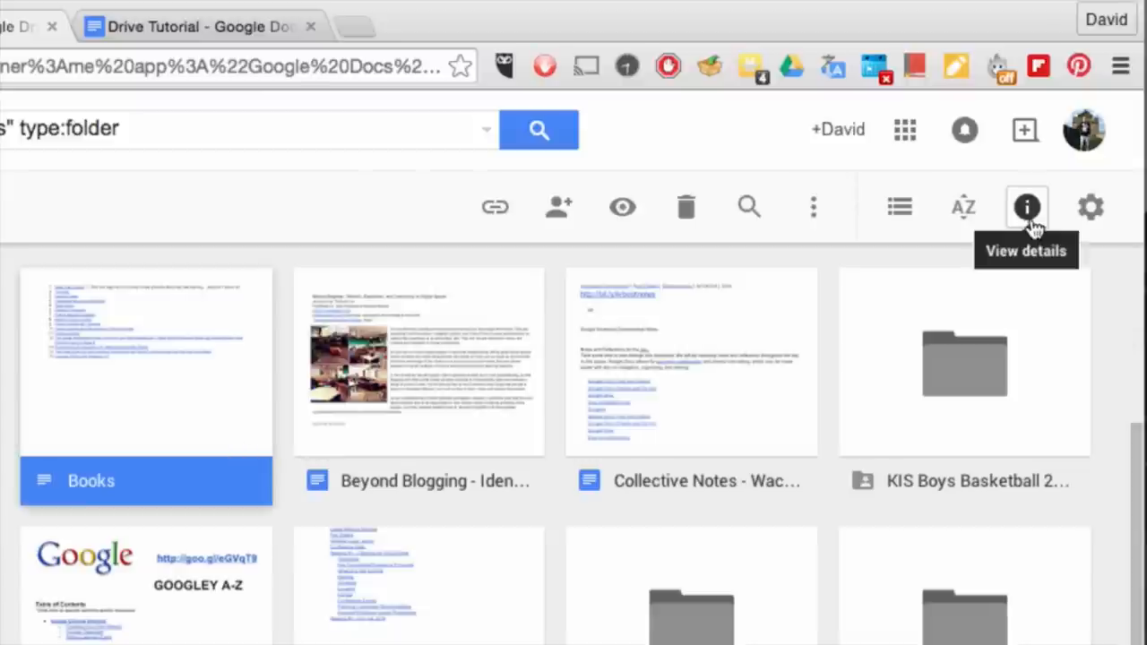
left_click(1025, 208)
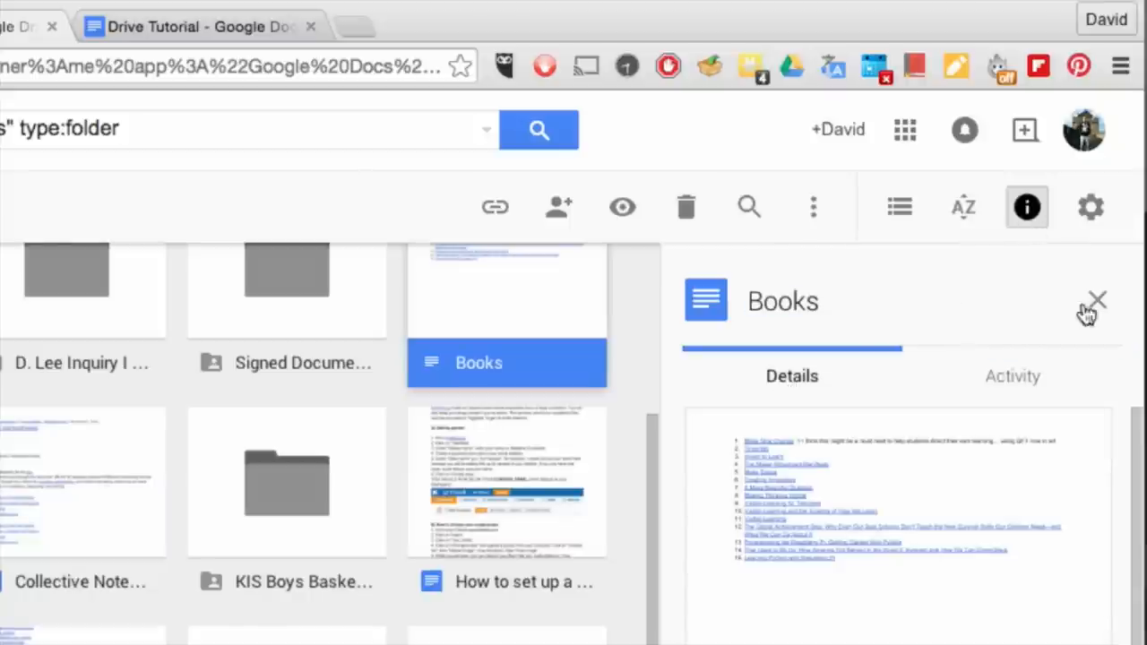
left_click(1089, 208)
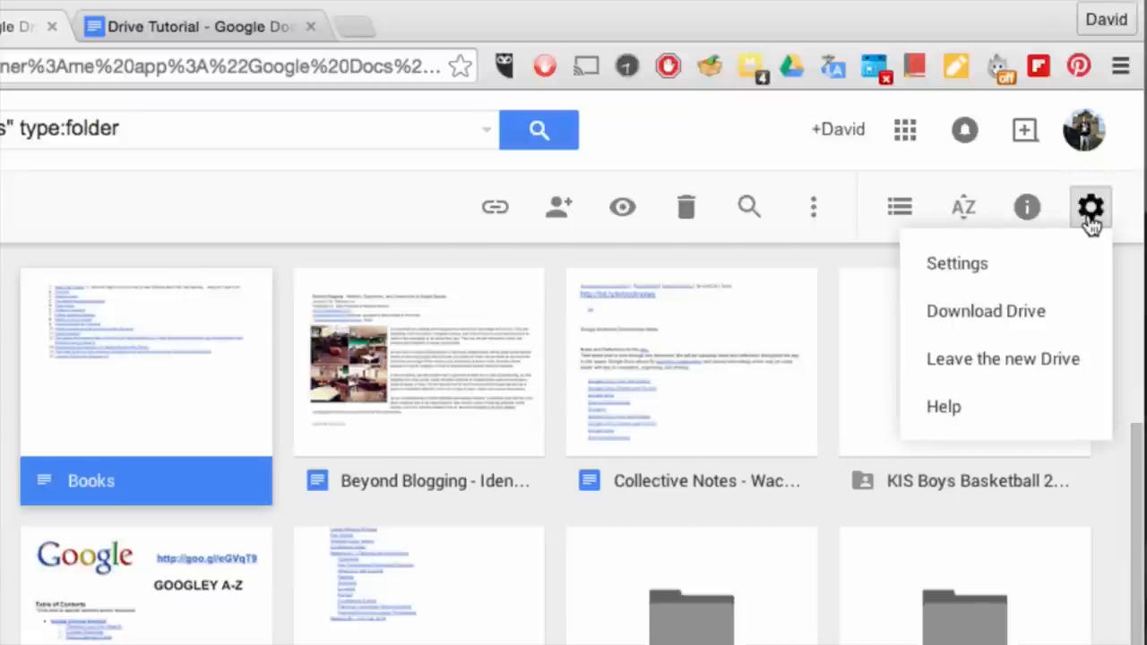
mouse_move(839, 129)
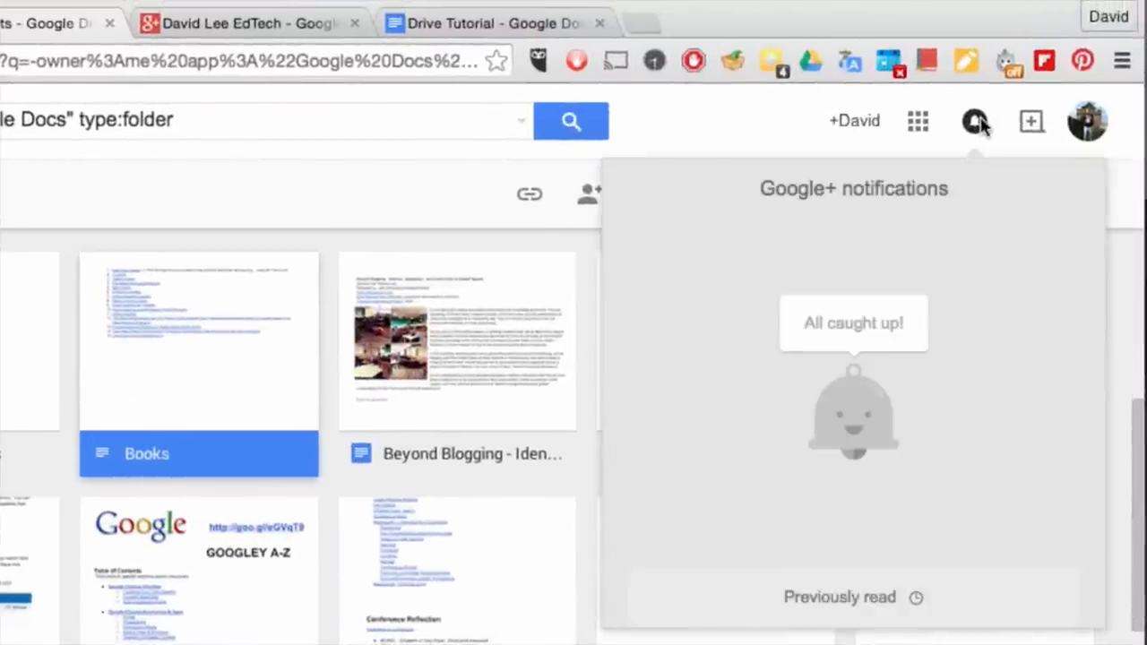
Step: Dismiss the Google+ notifications and head to a new tab for the Google+ page
left_click(975, 122)
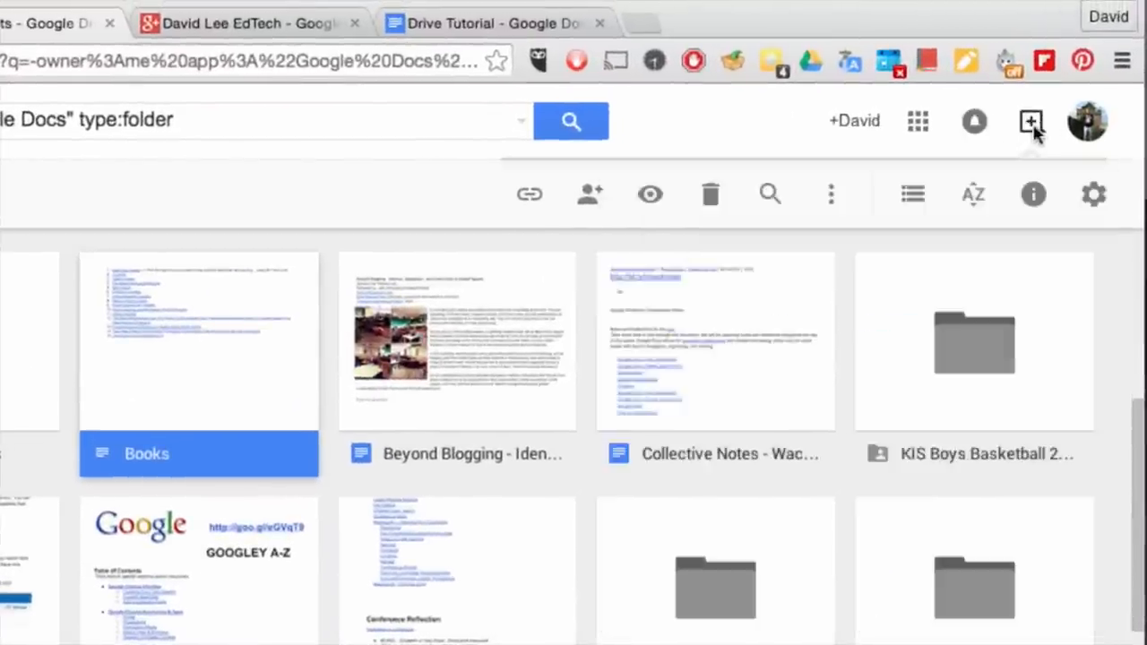
left_click(1030, 122)
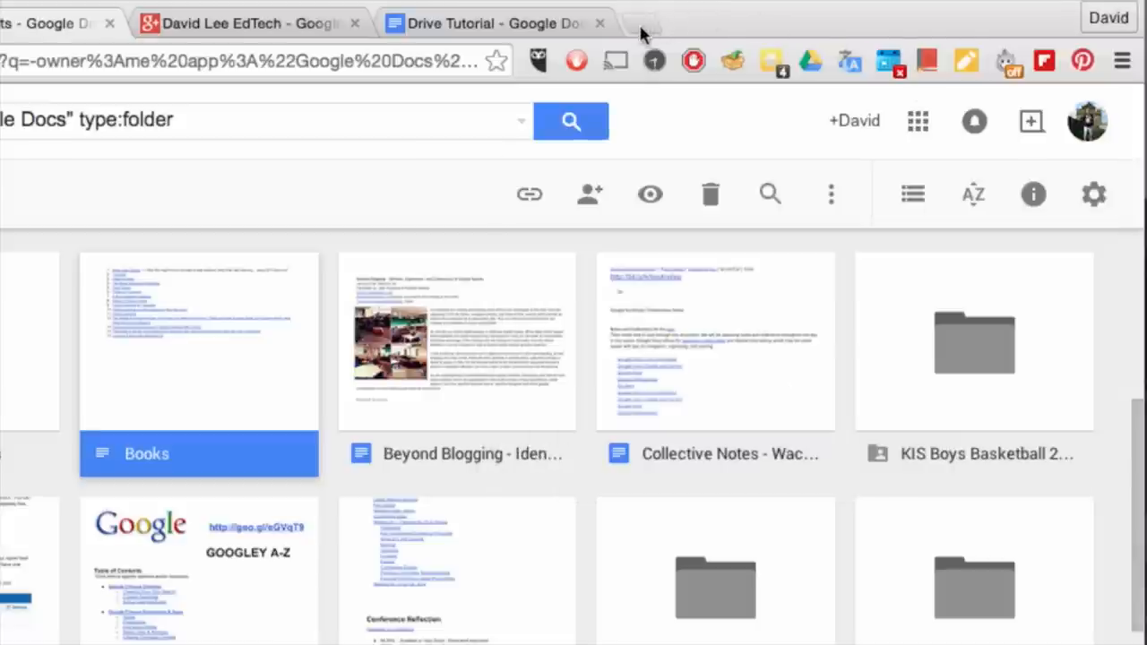
Step: Visit chrome.google.com in a new tab and search the Web Store for Google Drive
left_click(642, 23)
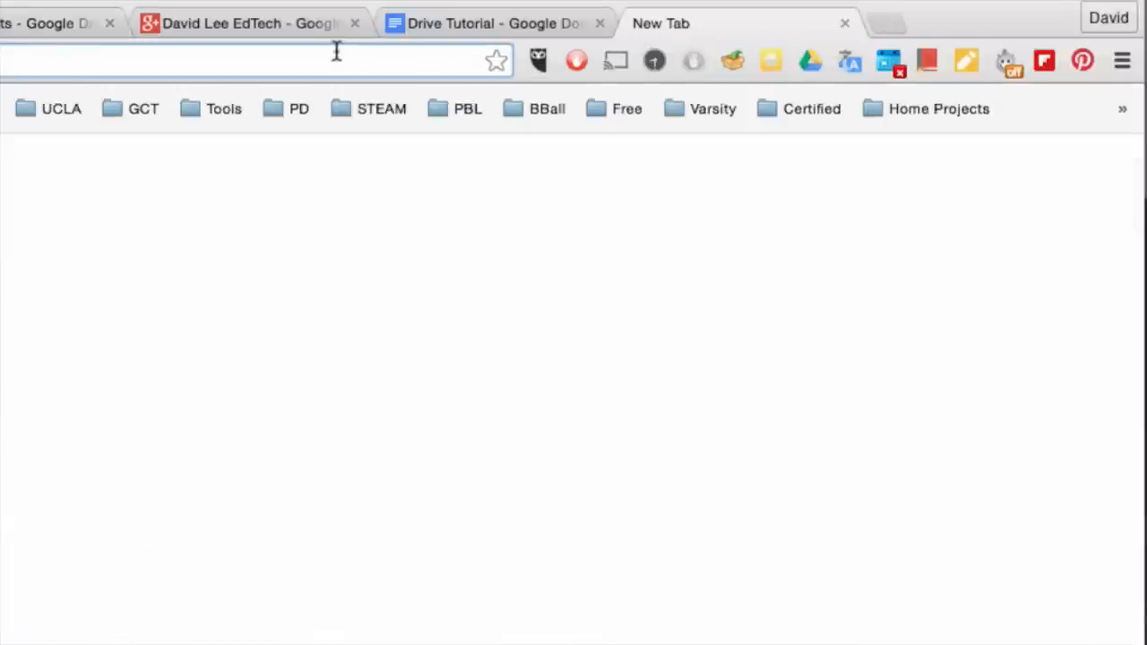
type("chrome.google.com/webstore/category/apps")
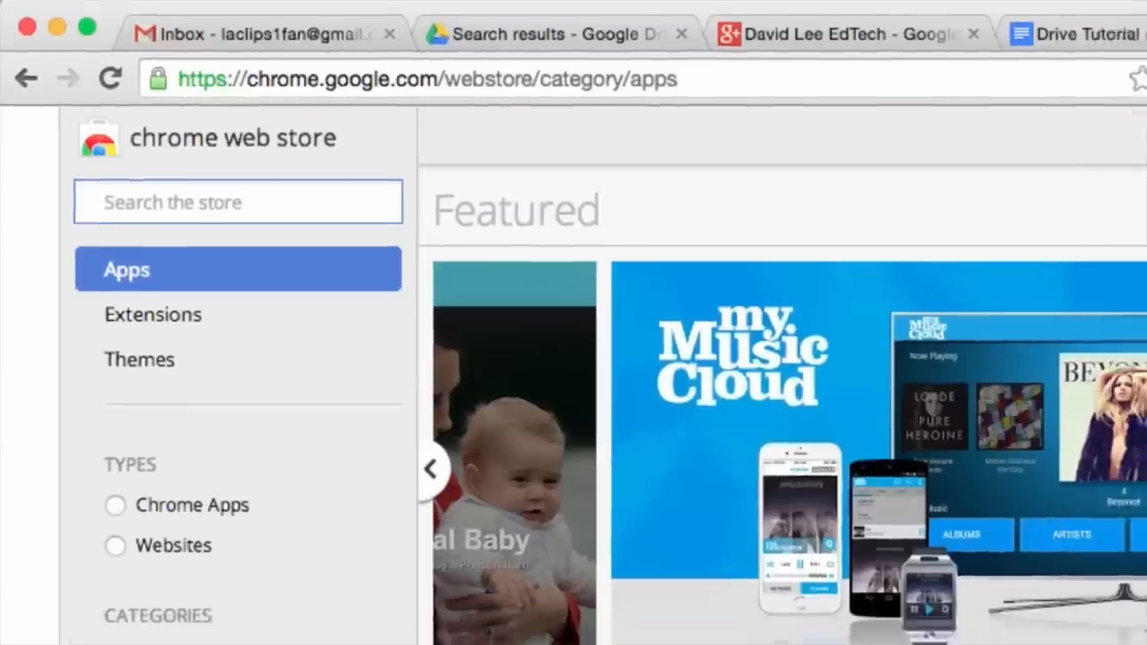
type("Google")
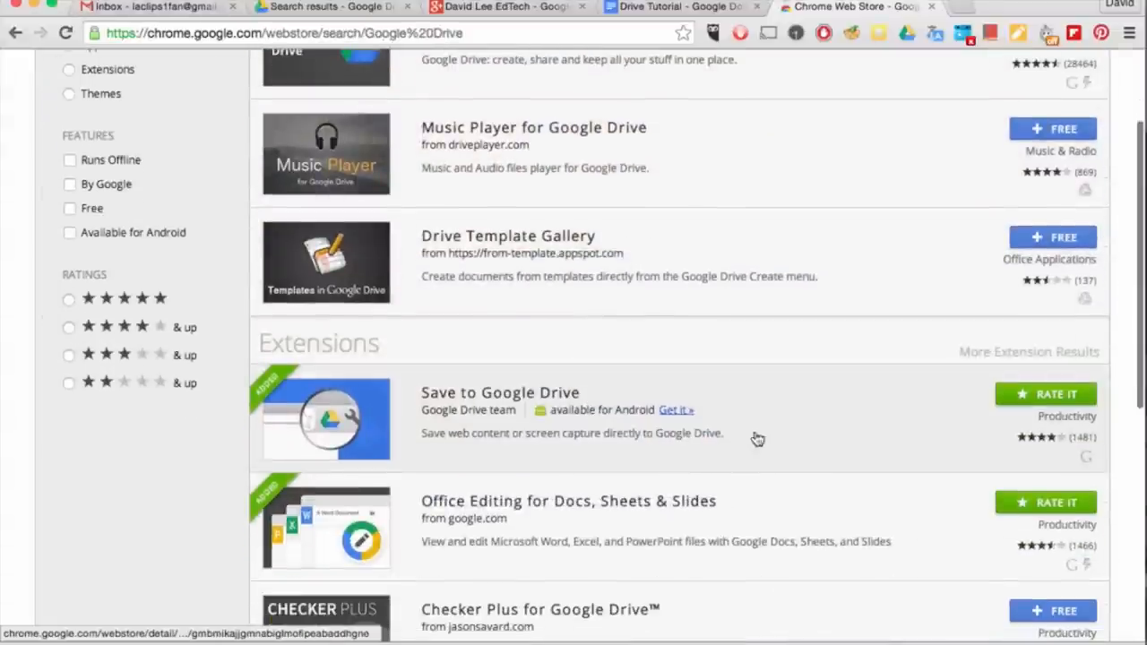
Step: View the Save to Google Drive extension listing, then return to Drive's document grid
left_click(964, 7)
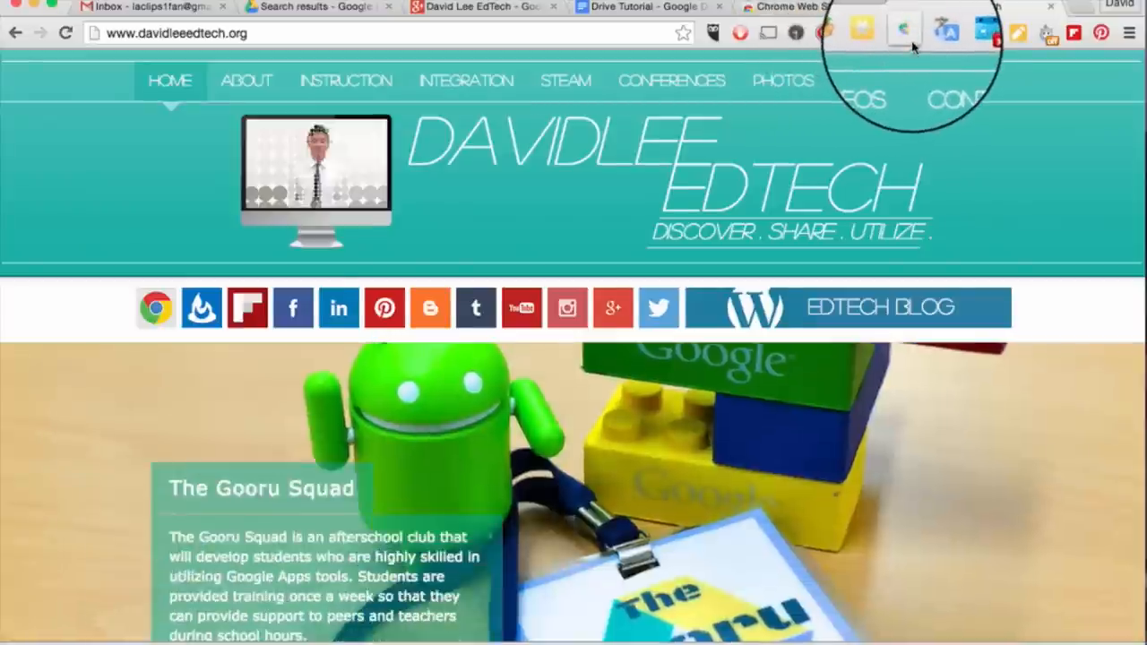
left_click(904, 28)
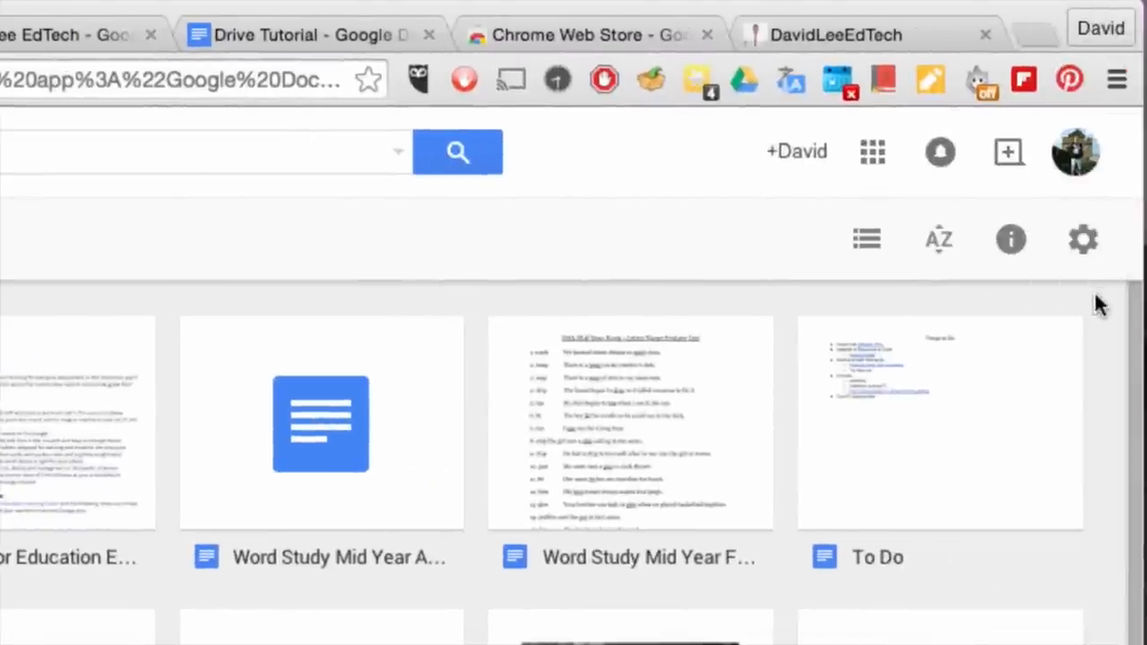
left_click(1075, 150)
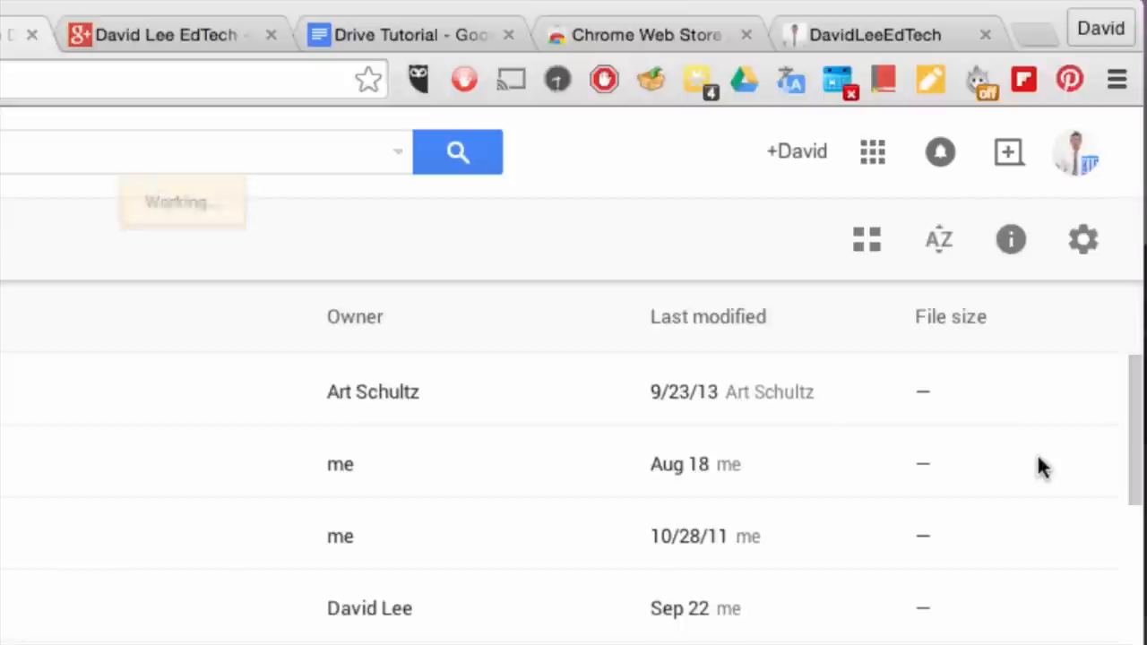
left_click(865, 240)
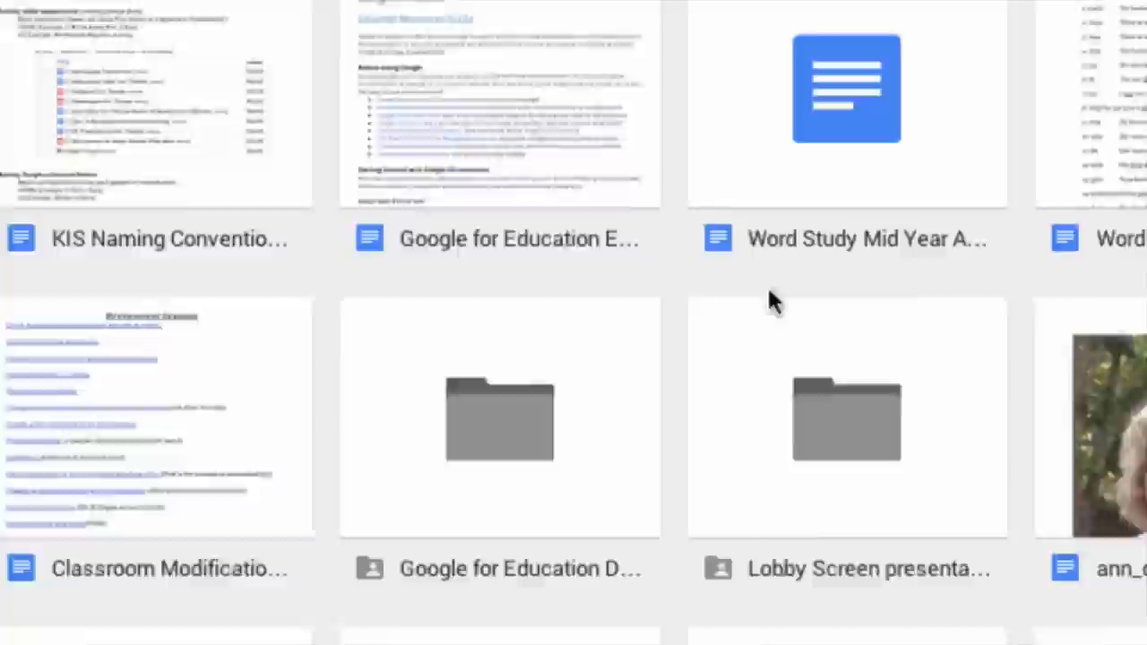